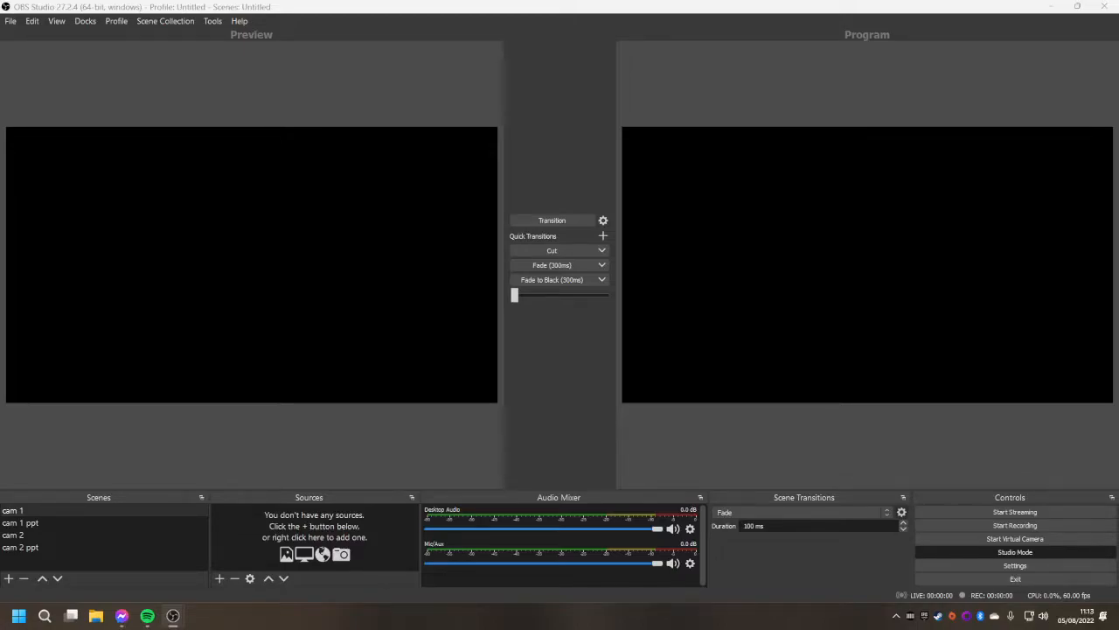
pyautogui.moveTo(13, 412)
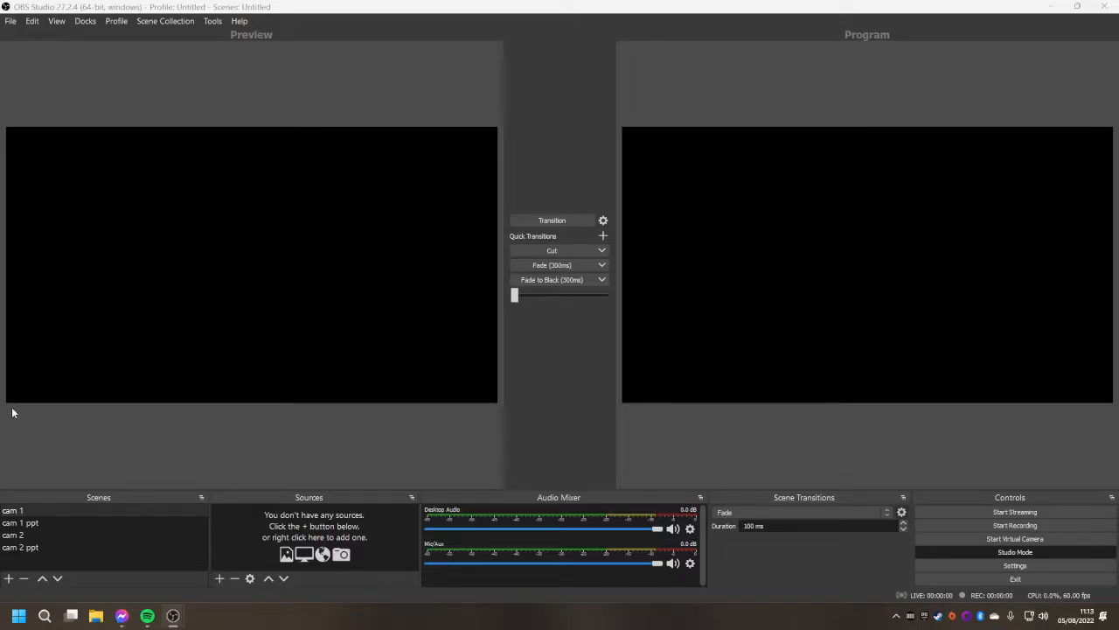
pyautogui.moveTo(361, 463)
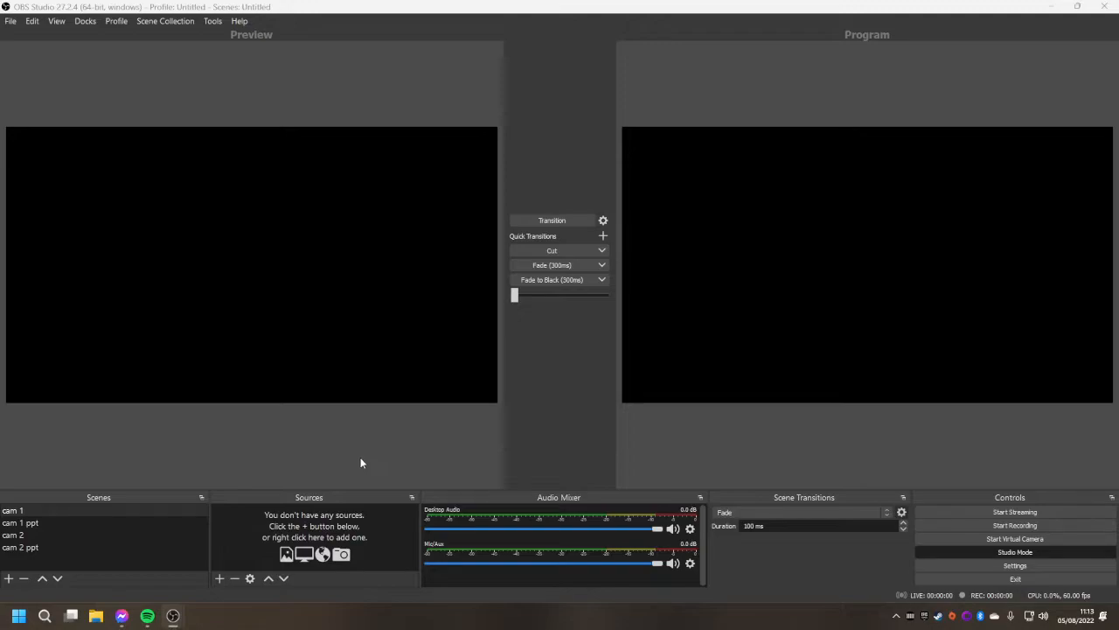
pyautogui.moveTo(329, 448)
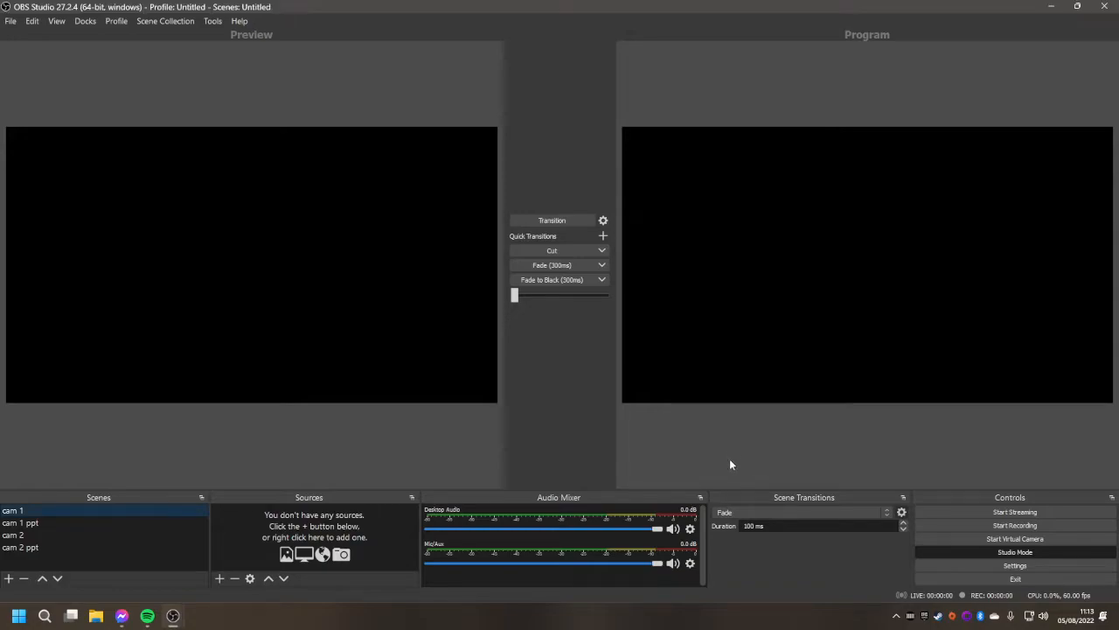
pyautogui.moveTo(321, 257)
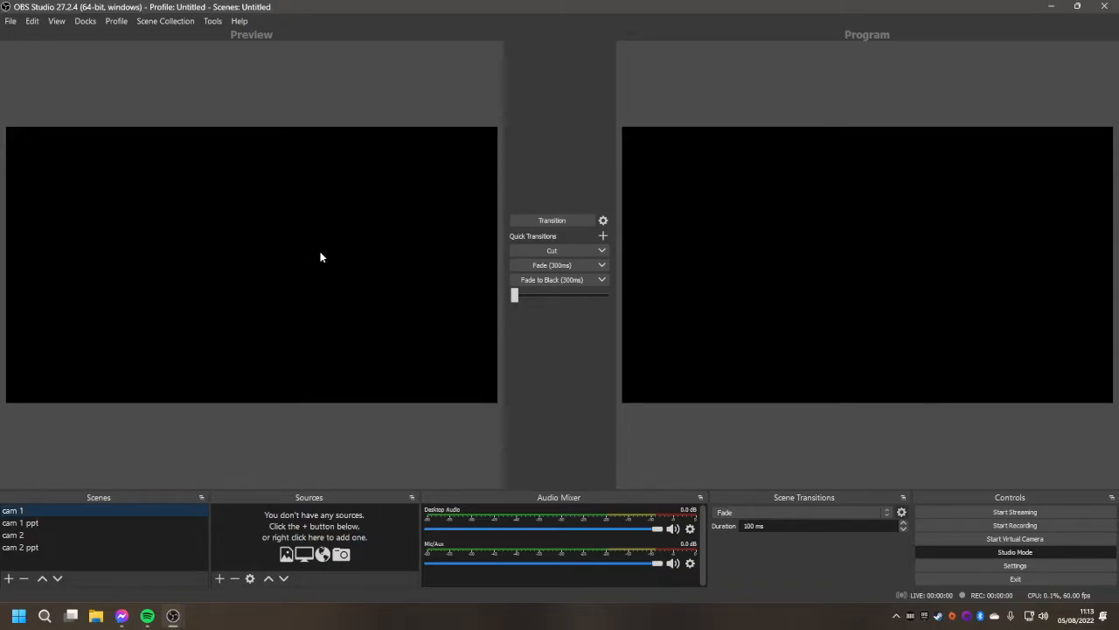
pyautogui.moveTo(482, 369)
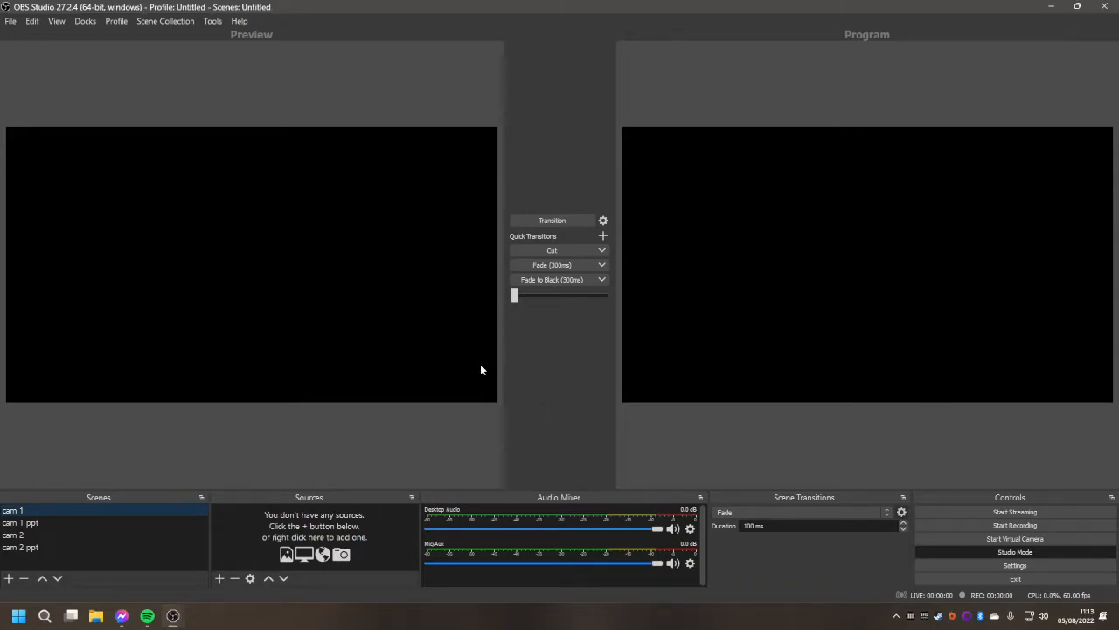
pyautogui.moveTo(948, 537)
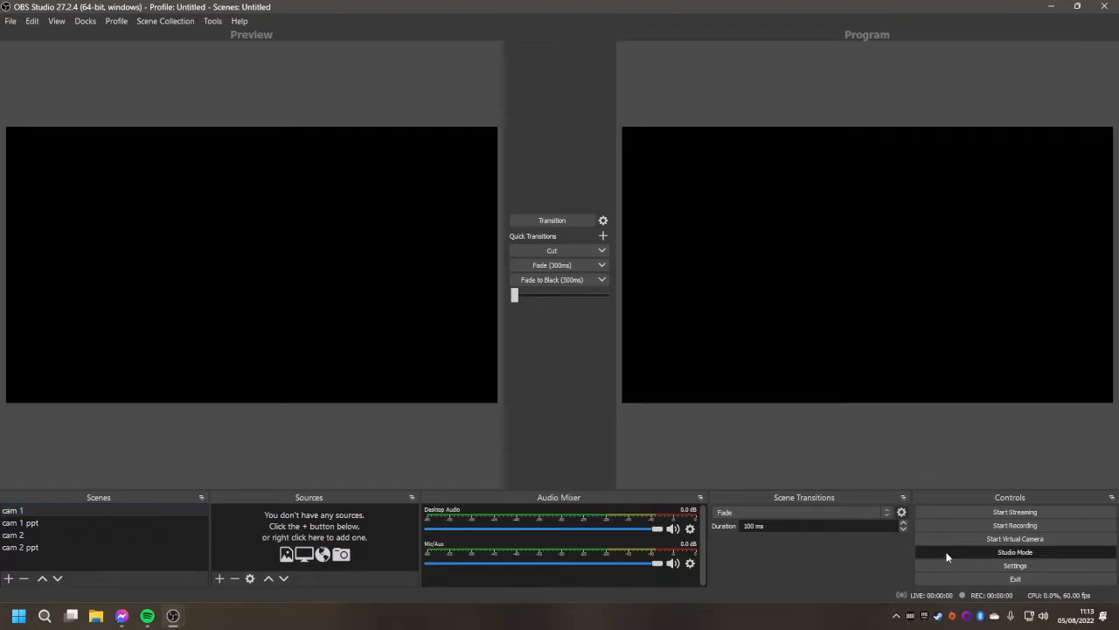
# Step: Turn off Studio Mode and select the cam 1 scene
pyautogui.click(1021, 552)
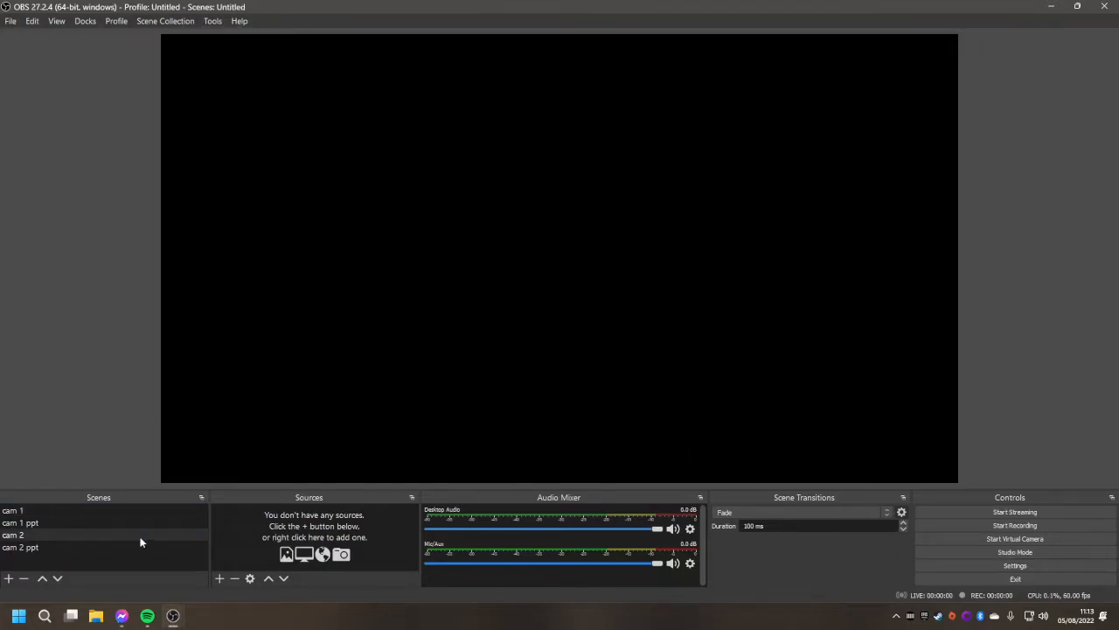
pyautogui.click(13, 511)
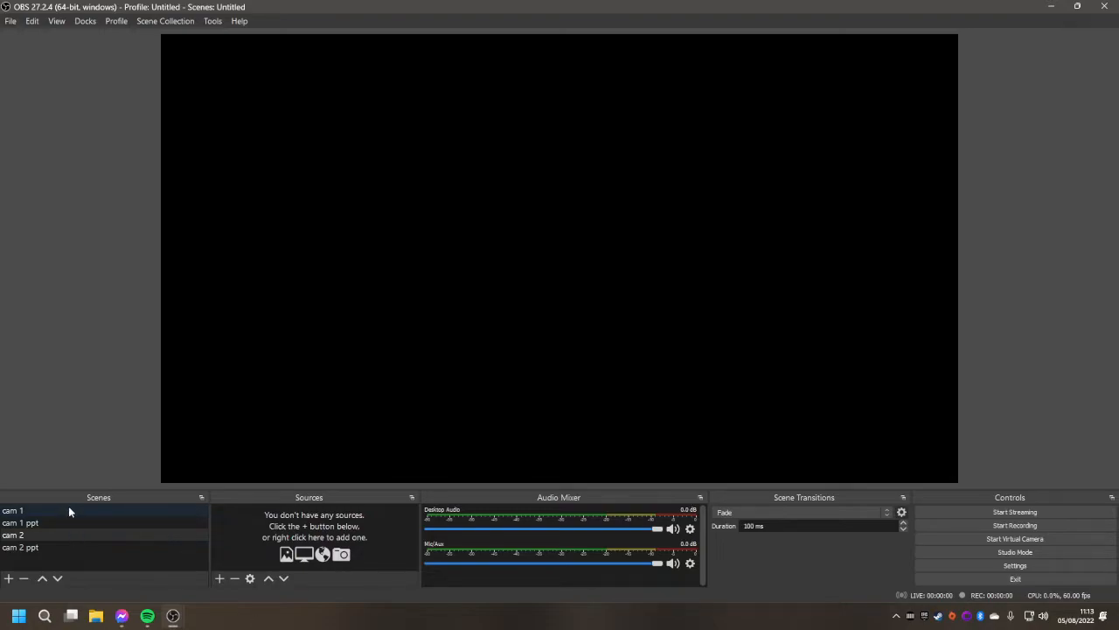
pyautogui.click(26, 511)
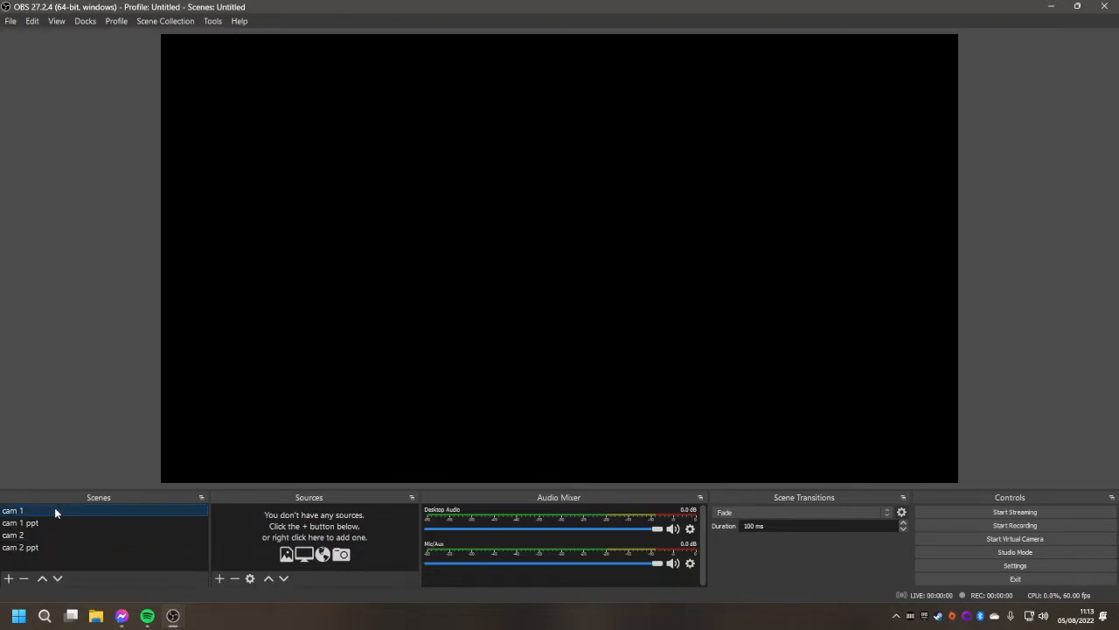
pyautogui.moveTo(138, 542)
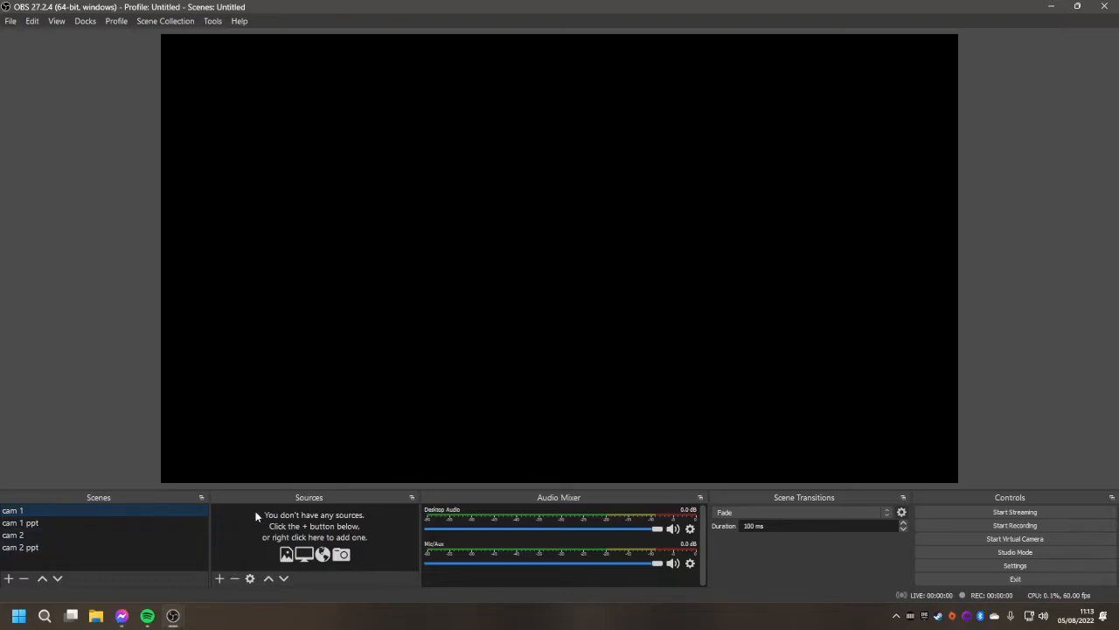
pyautogui.moveTo(342, 523)
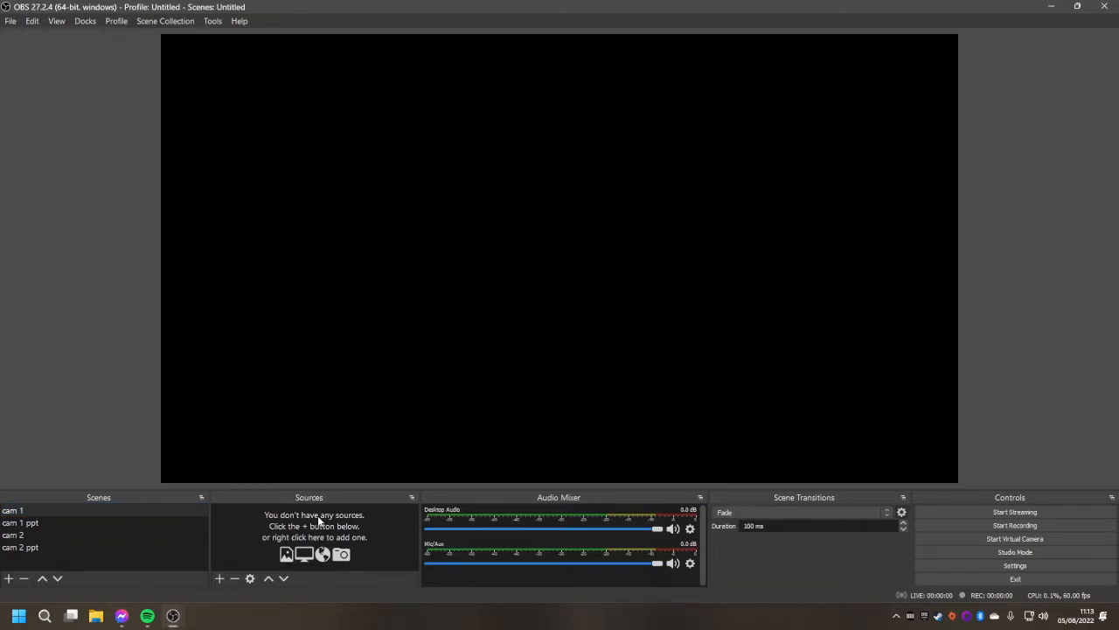
pyautogui.moveTo(234, 578)
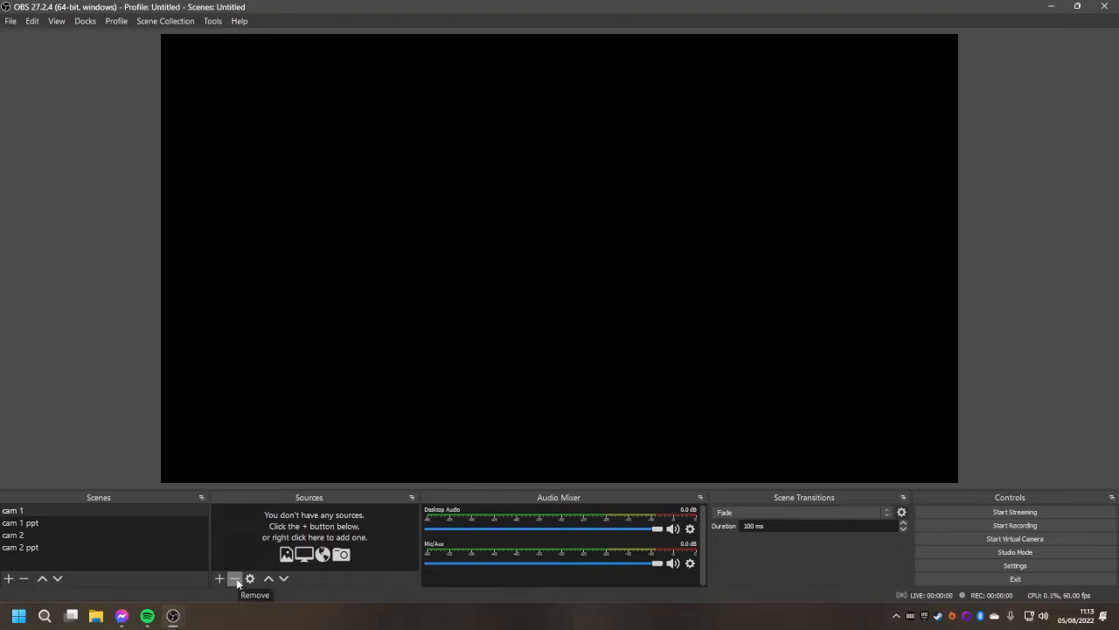
pyautogui.moveTo(238, 569)
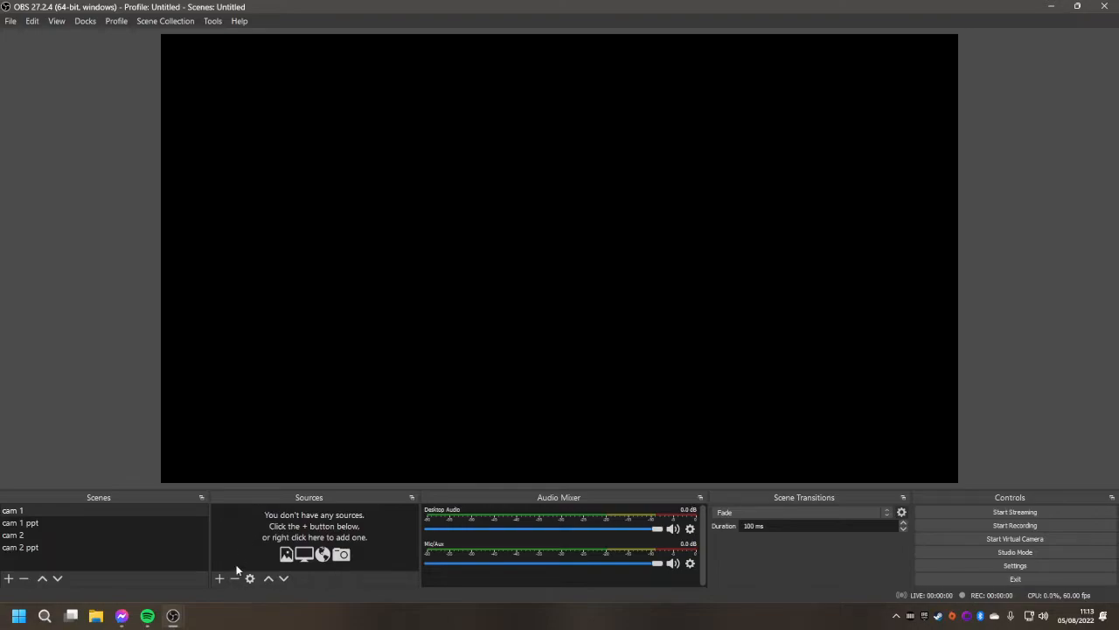
pyautogui.moveTo(235, 579)
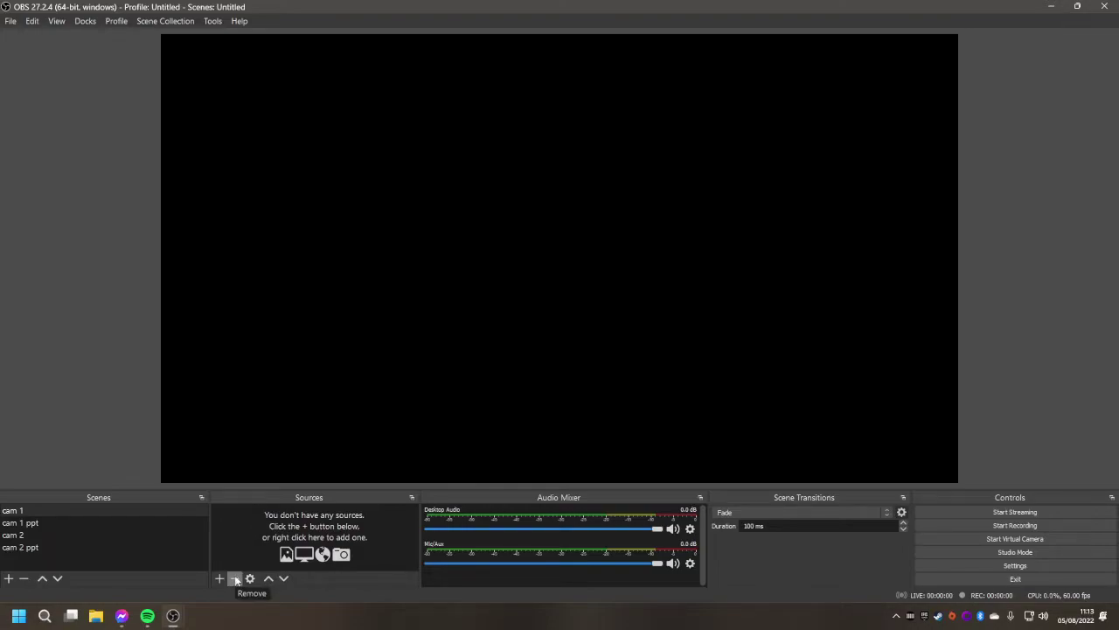
pyautogui.moveTo(224, 596)
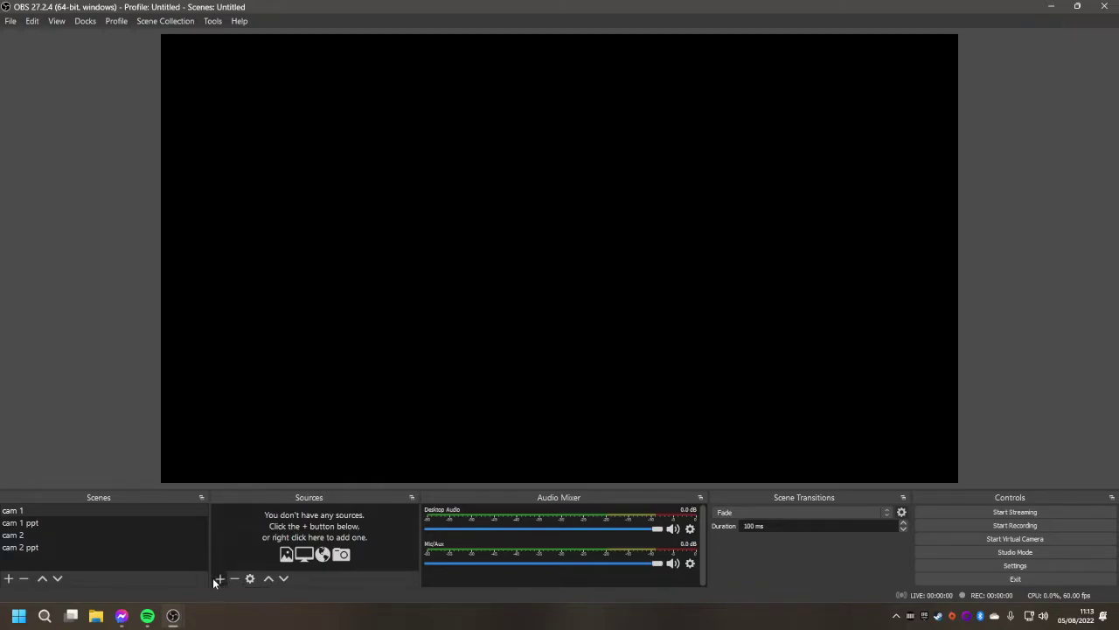
# Step: Create a new Video Capture Device source in cam 1 for the USB Live camera
pyautogui.click(221, 578)
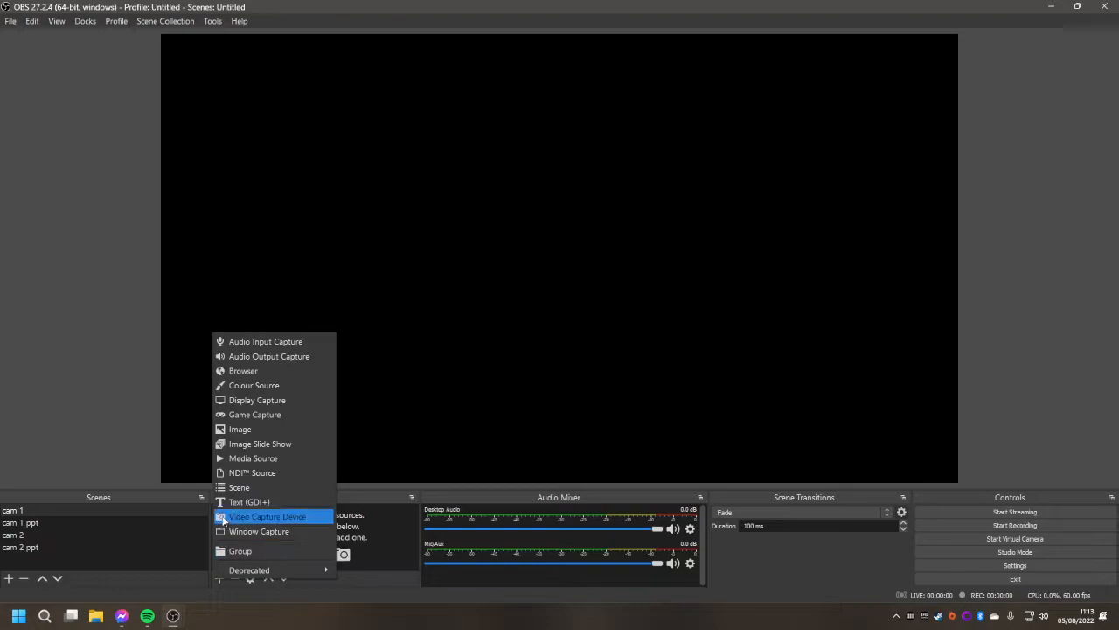
pyautogui.click(267, 516)
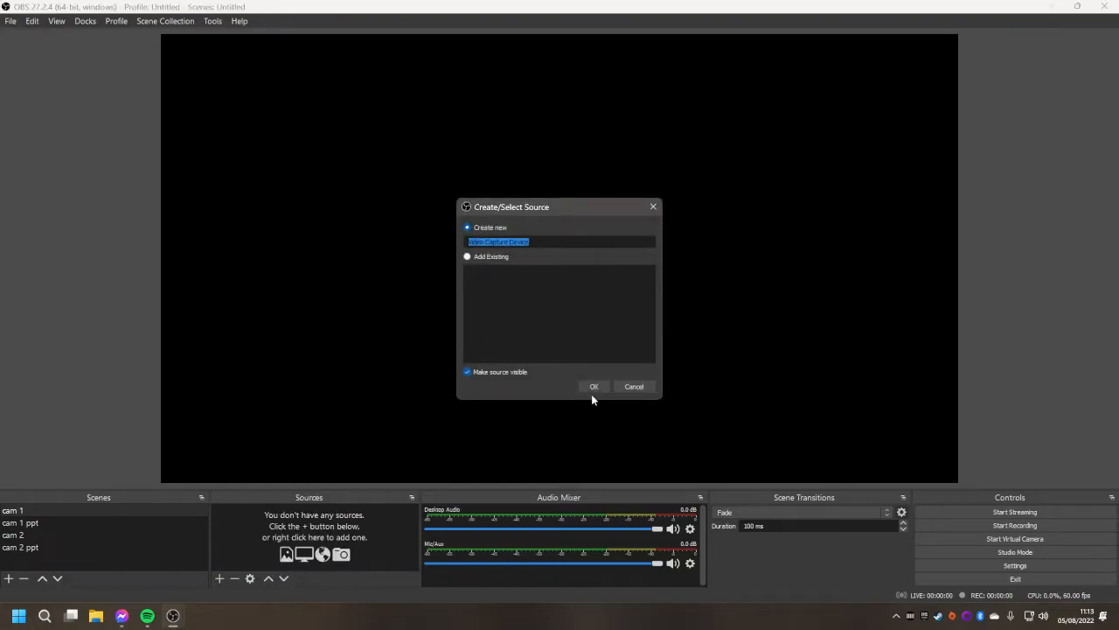
pyautogui.click(593, 386)
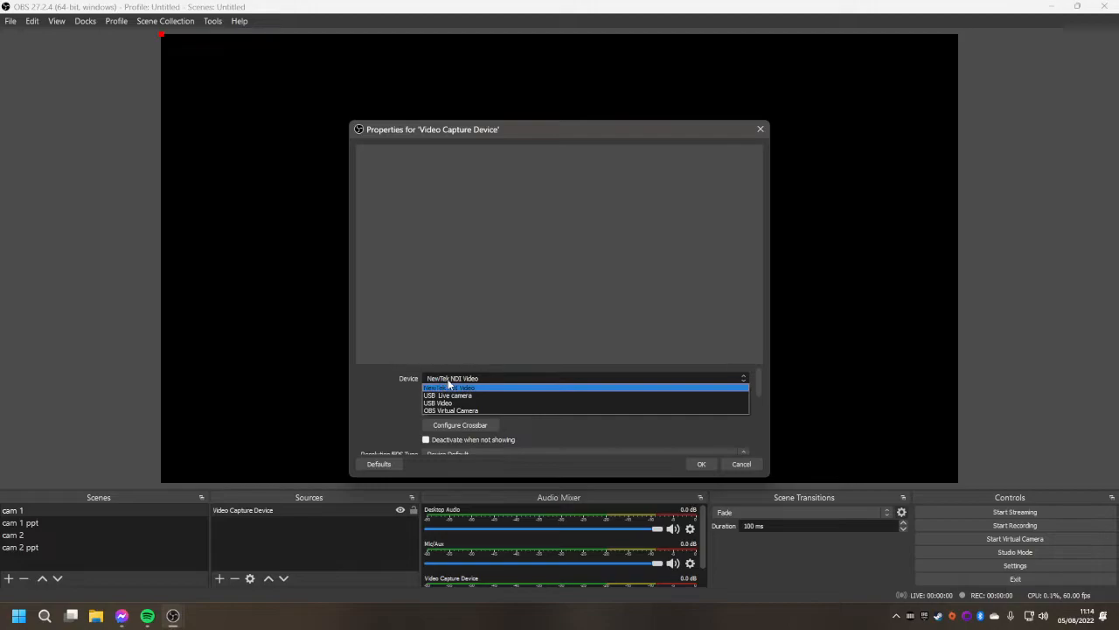
pyautogui.moveTo(464, 396)
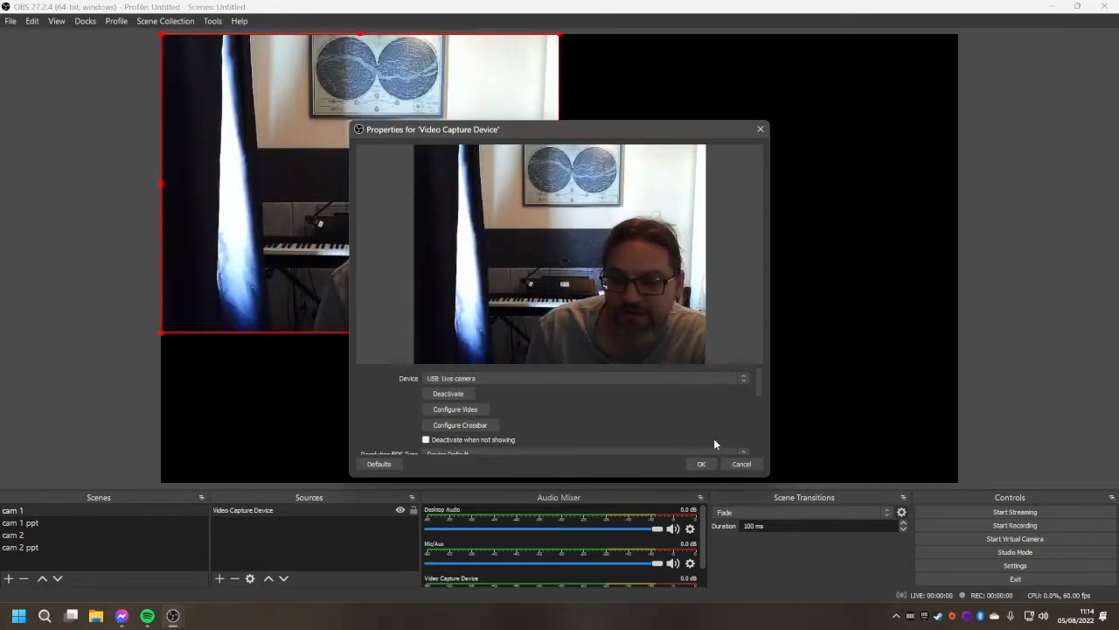
# Step: Confirm the USB Live camera properties, then switch to the cam 1 ppt scene
pyautogui.click(701, 463)
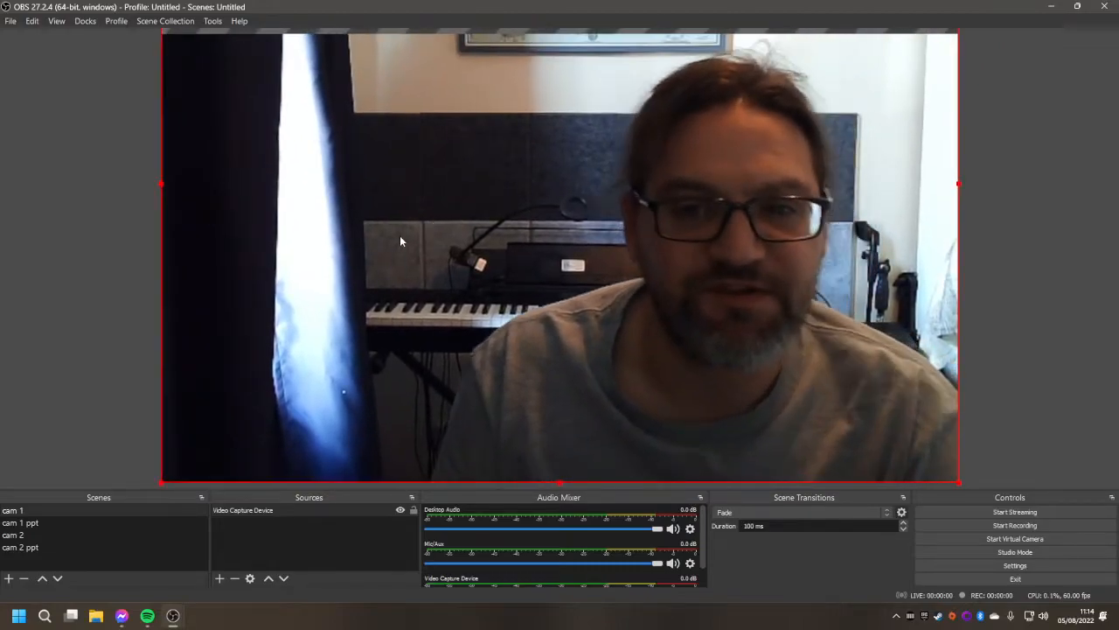
pyautogui.moveTo(501, 276)
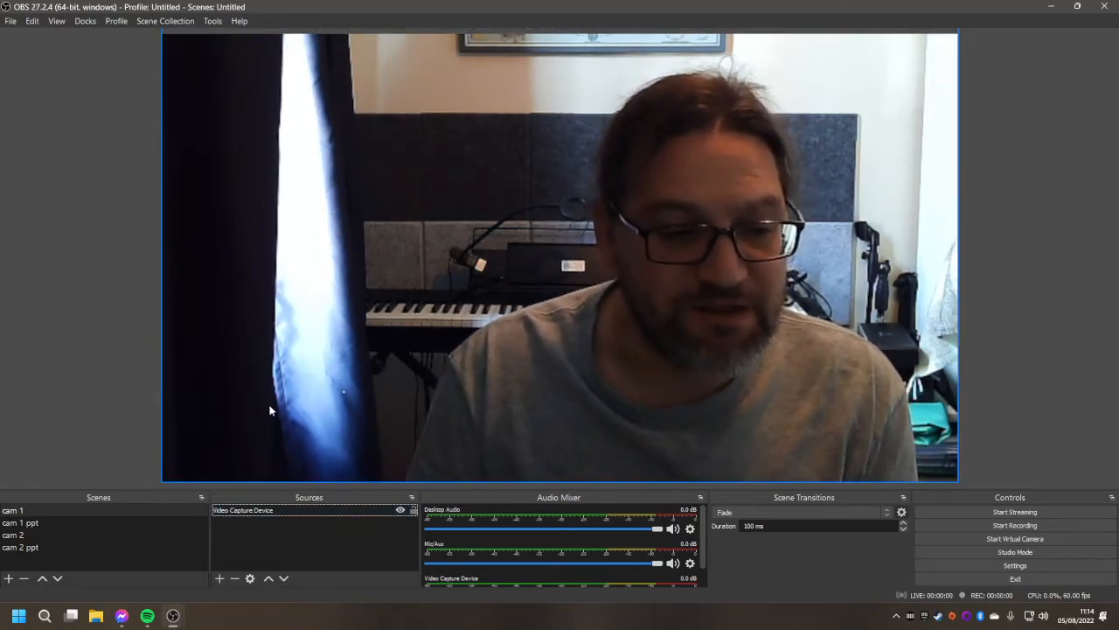
pyautogui.click(20, 522)
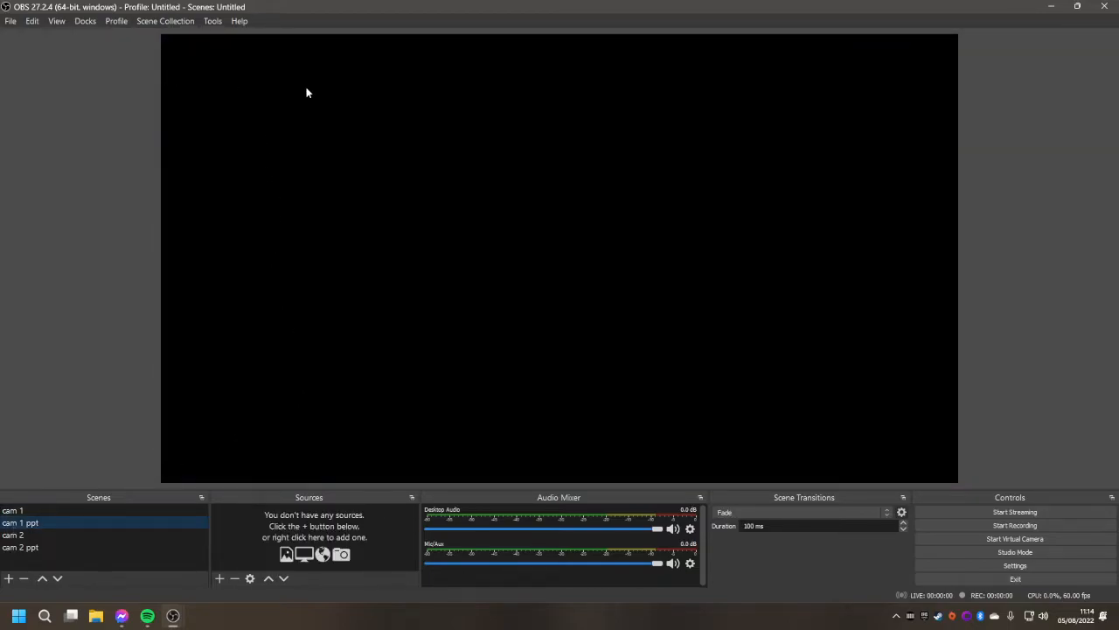
pyautogui.moveTo(371, 187)
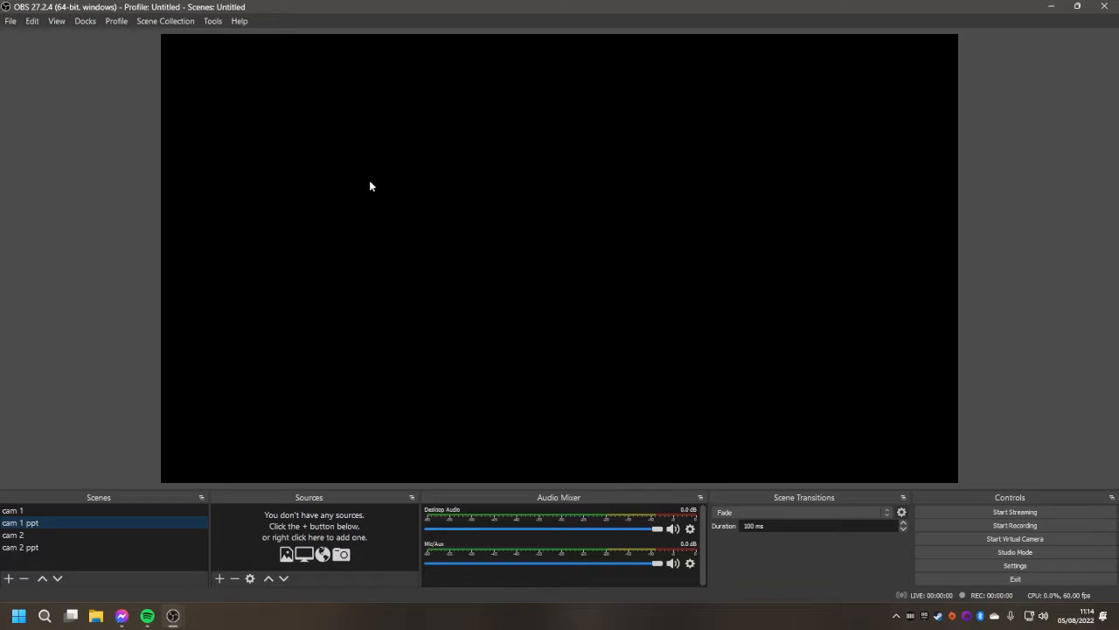
pyautogui.moveTo(397, 217)
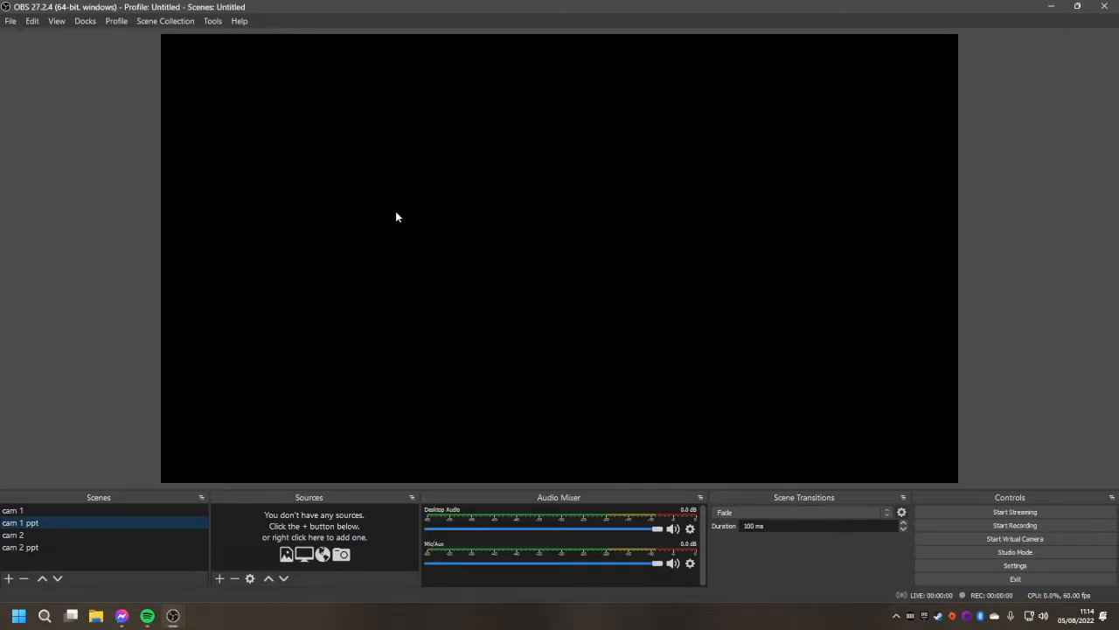
pyautogui.moveTo(200, 585)
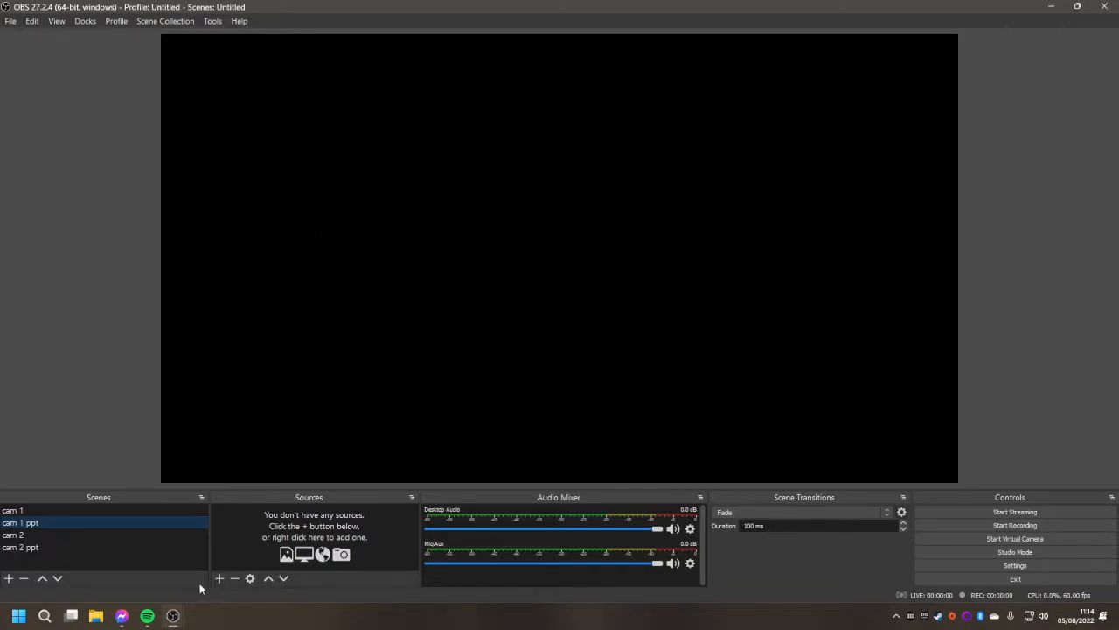
pyautogui.moveTo(219, 578)
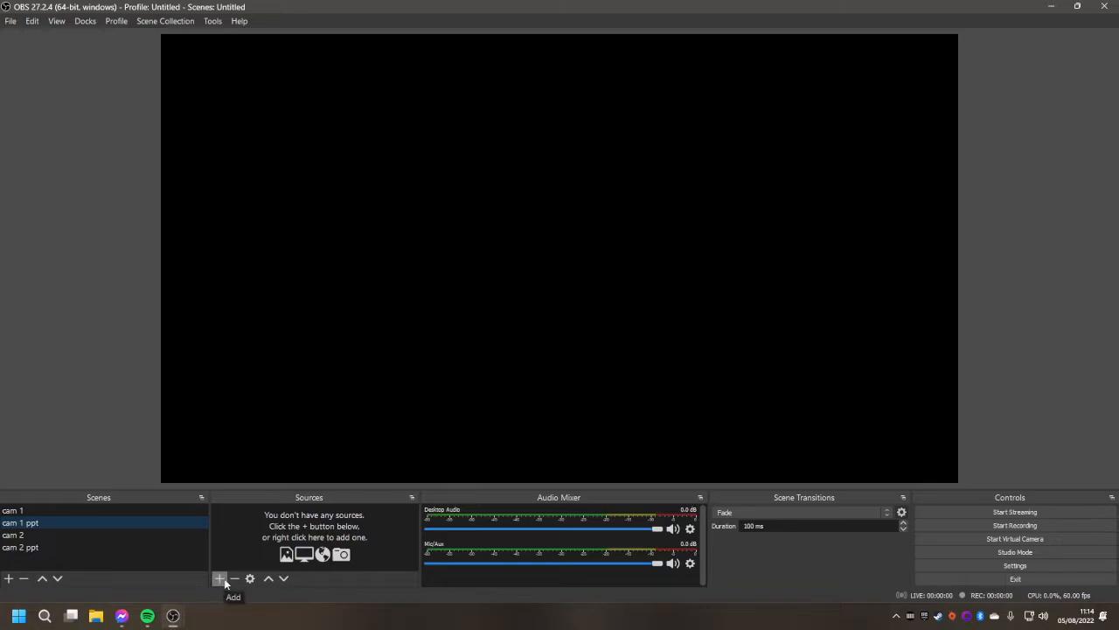
pyautogui.moveTo(257, 556)
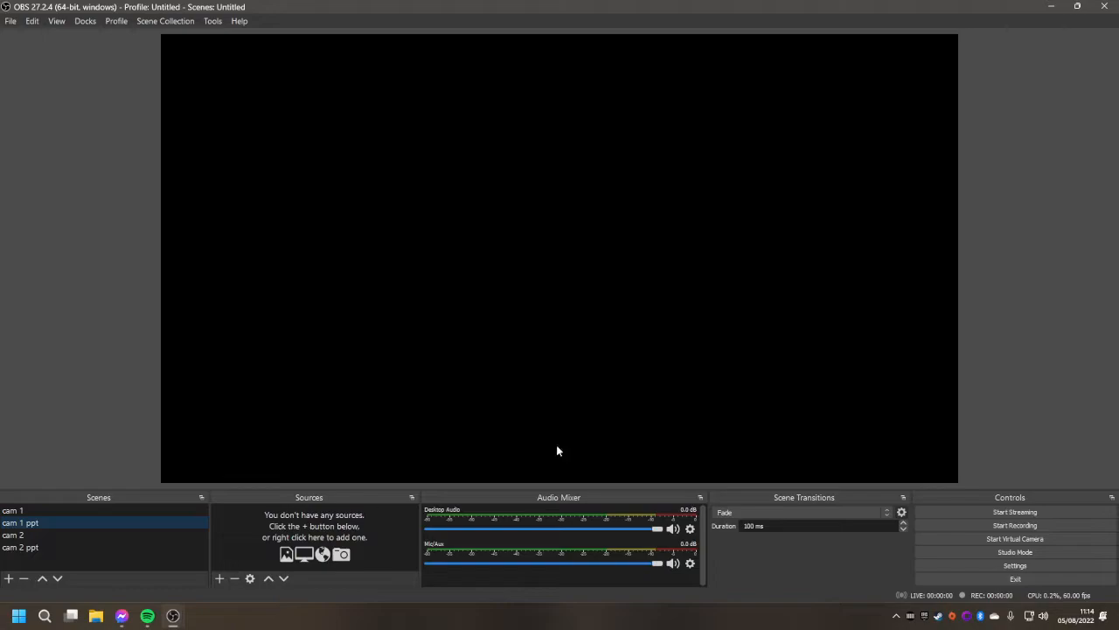
pyautogui.moveTo(250, 578)
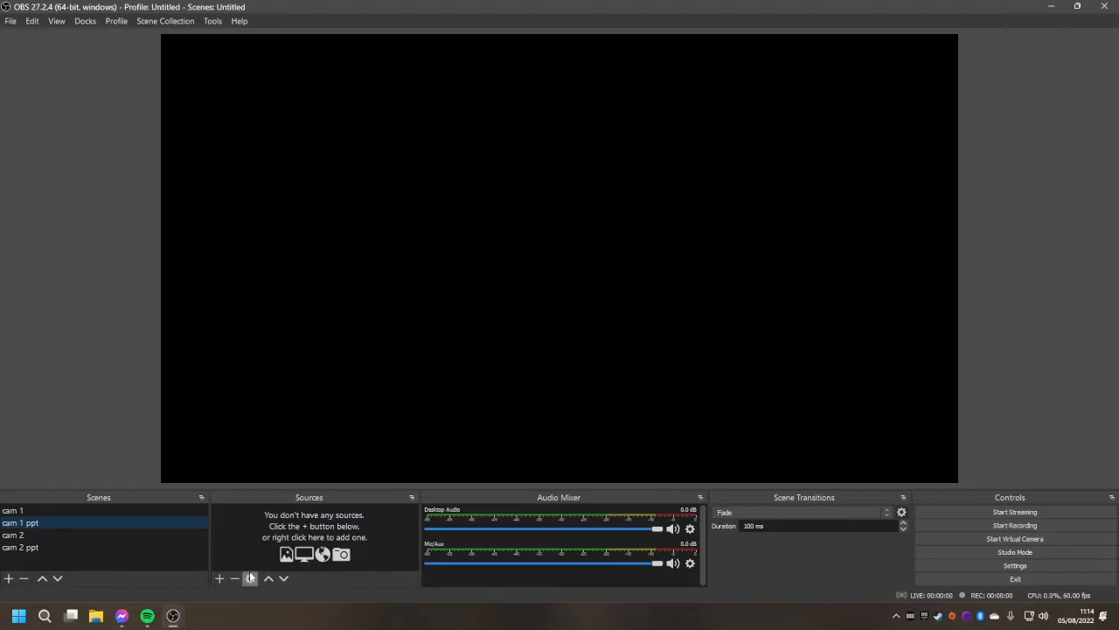
# Step: Reuse the existing Video Capture Device webcam in cam 1 ppt via Add Existing
pyautogui.click(219, 578)
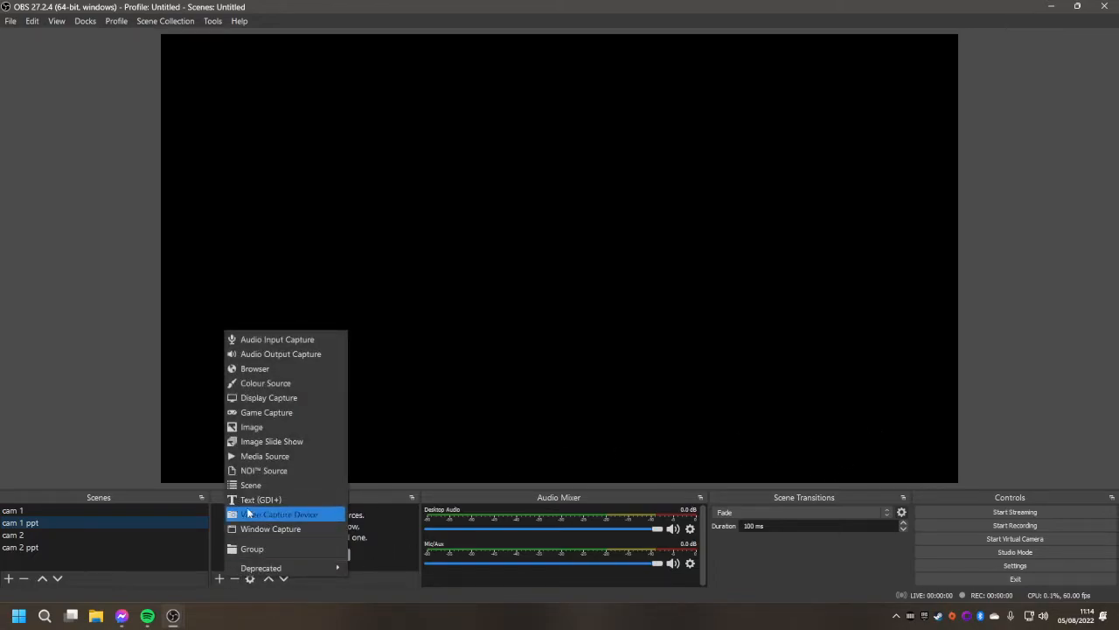
pyautogui.click(280, 514)
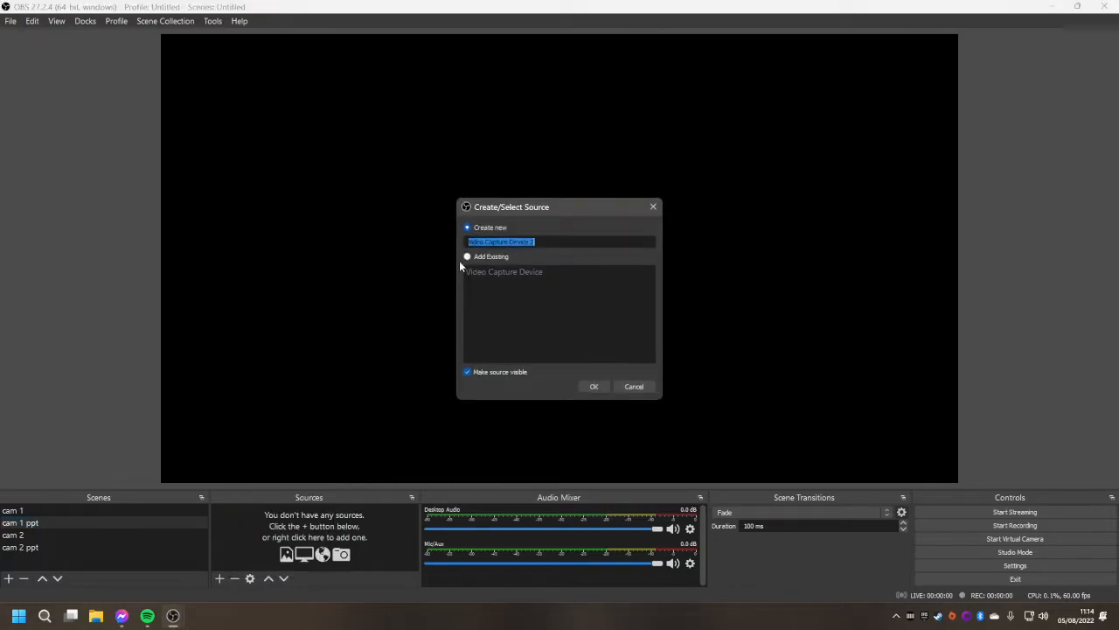
pyautogui.click(468, 256)
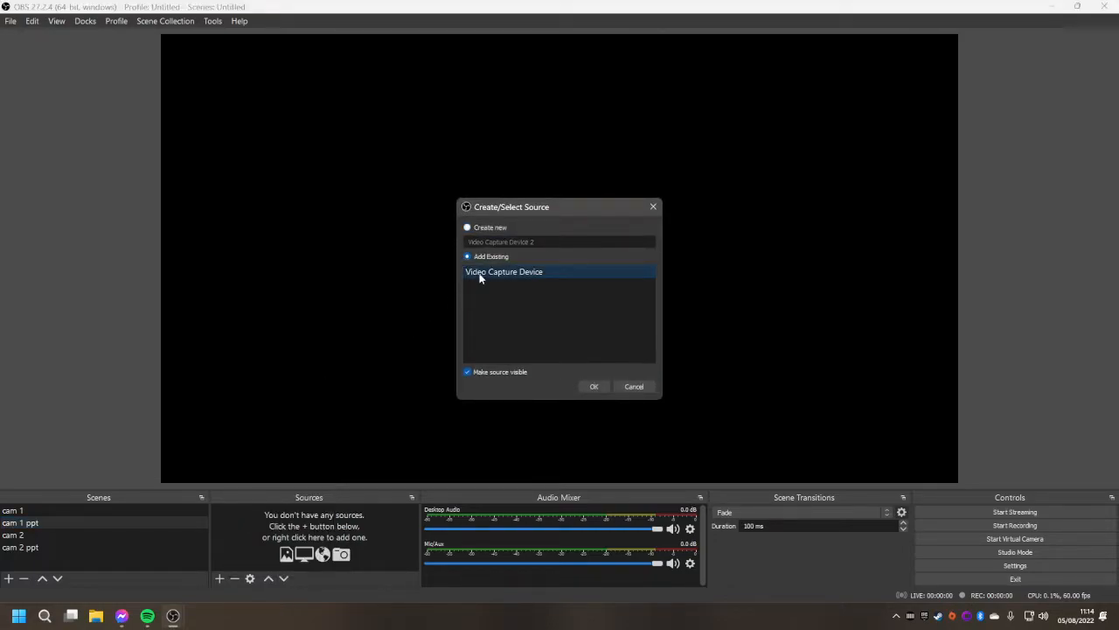
pyautogui.click(593, 387)
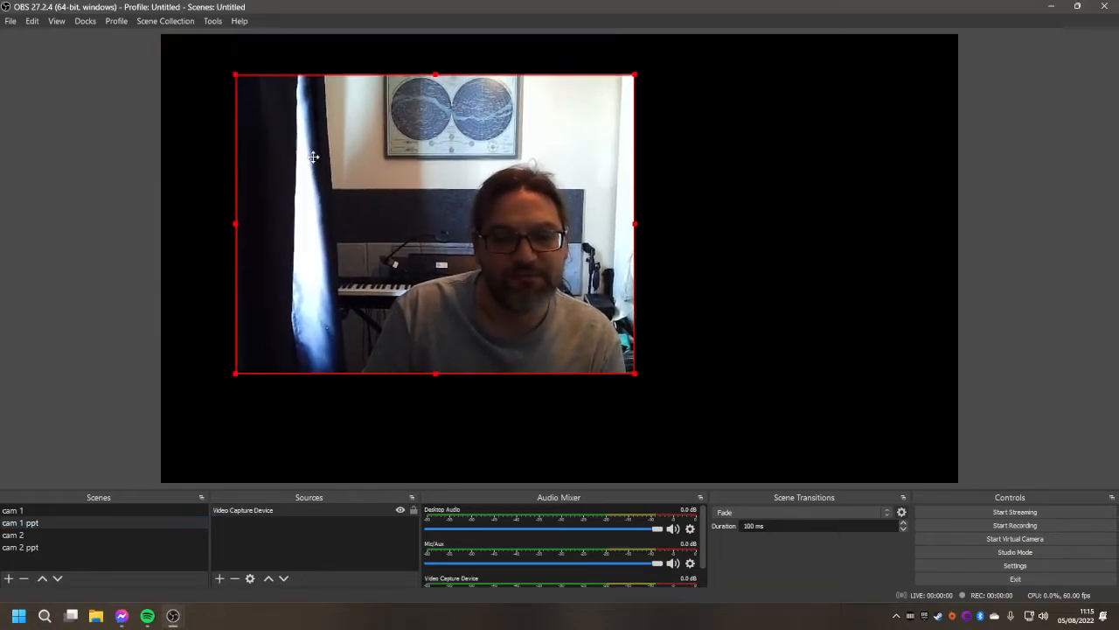
# Step: Resize the webcam into the bottom-right corner of cam 1 ppt, then select cam 2
pyautogui.moveTo(435, 224); pyautogui.dragTo(743, 322)
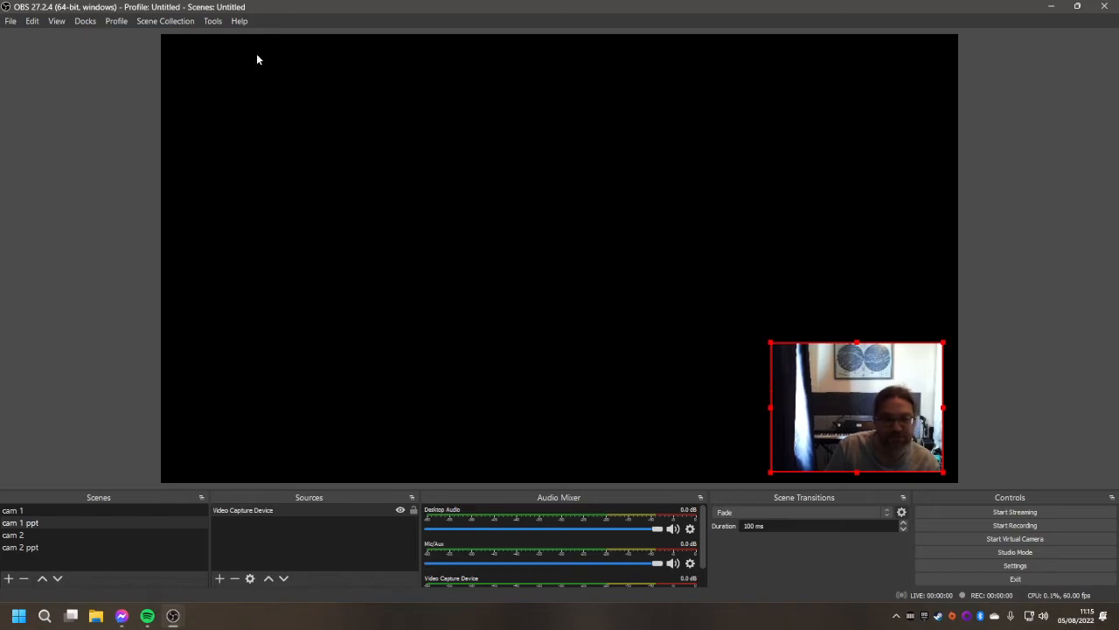
pyautogui.moveTo(330, 292)
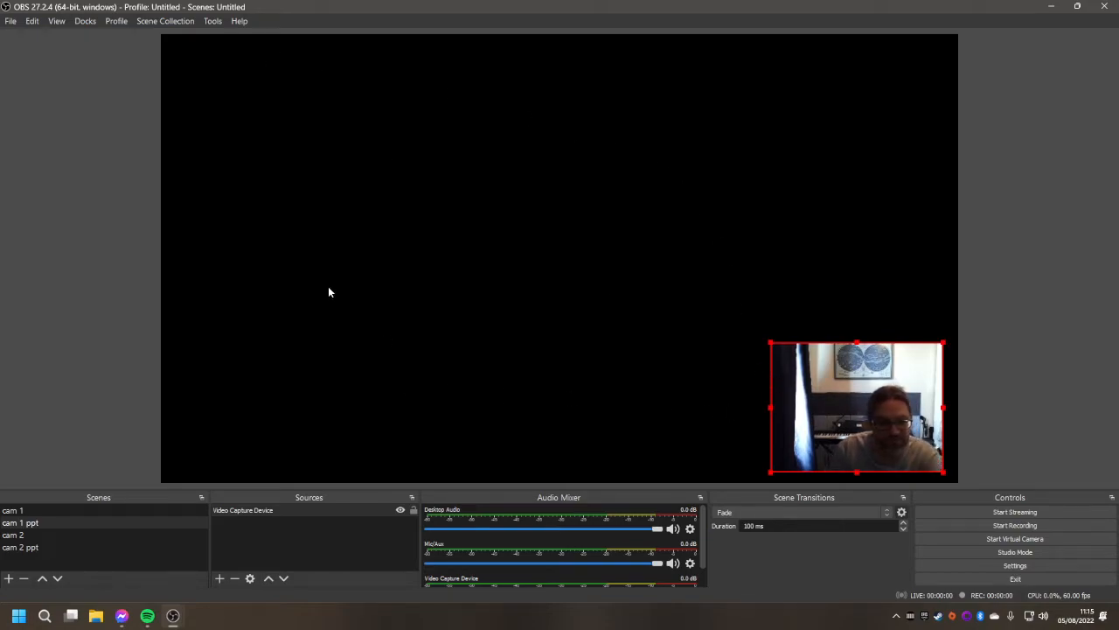
pyautogui.moveTo(320, 321)
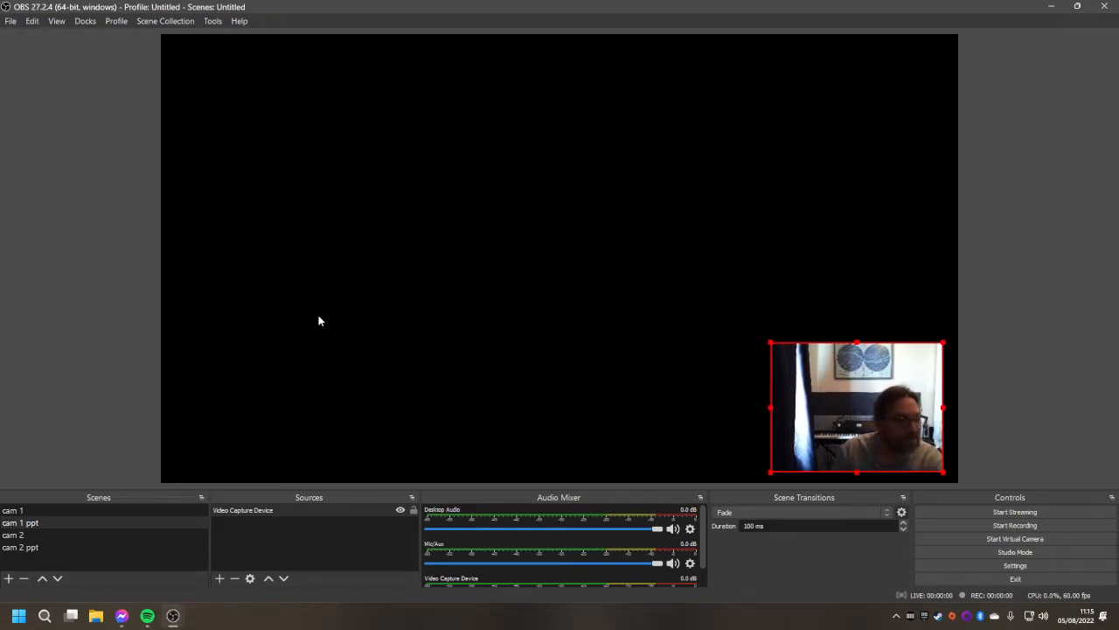
pyautogui.click(18, 535)
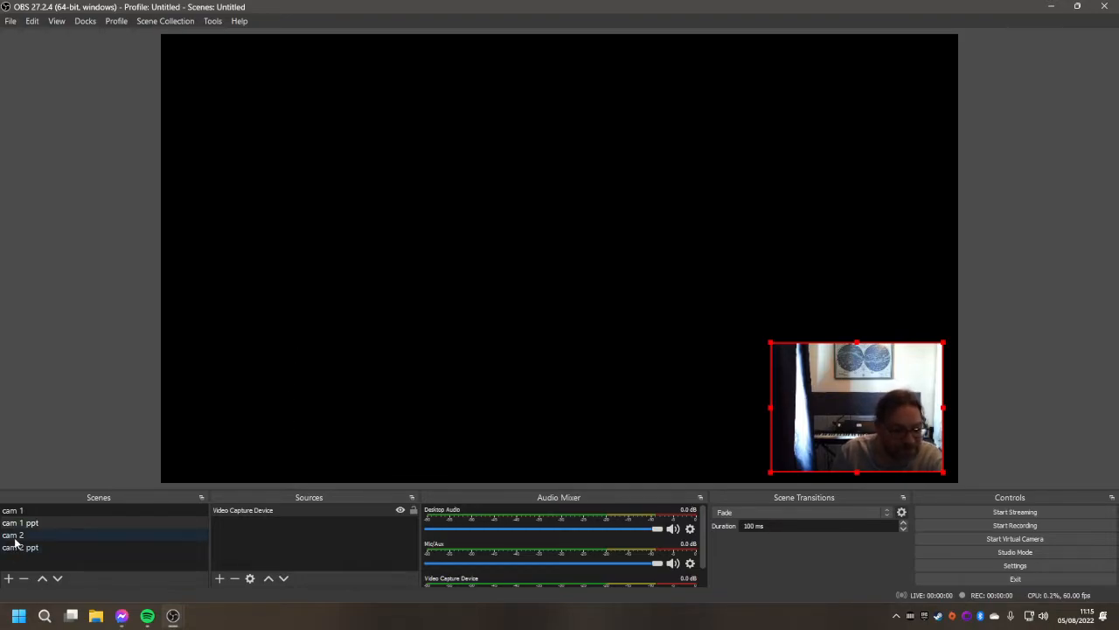
# Step: Create Video Capture Device 2 in cam 2 using the USB Video device
pyautogui.click(21, 522)
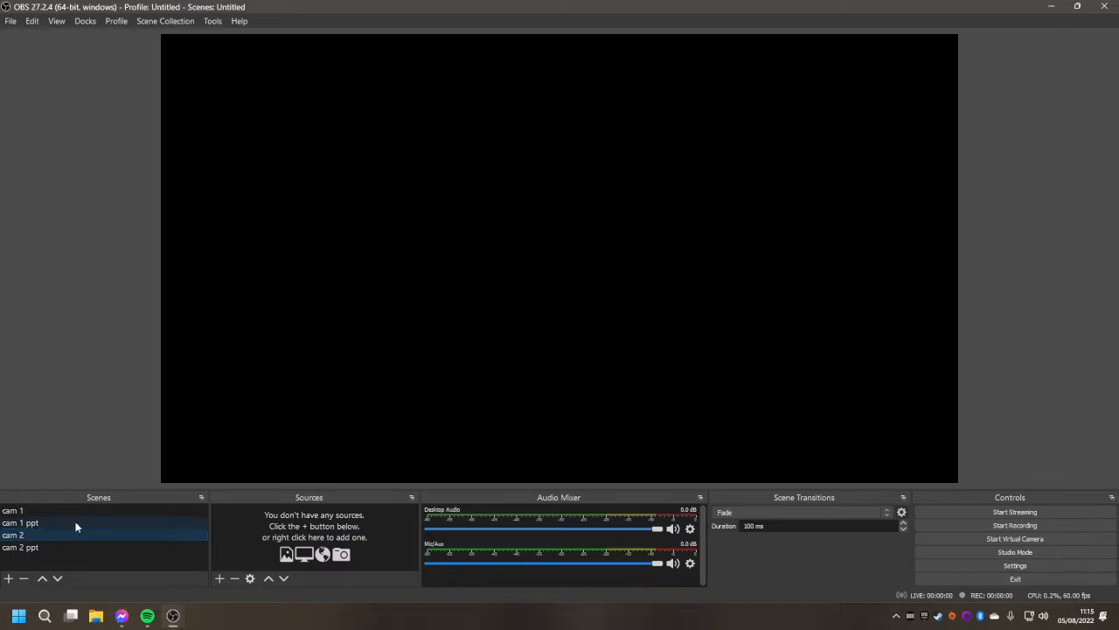
pyautogui.click(18, 534)
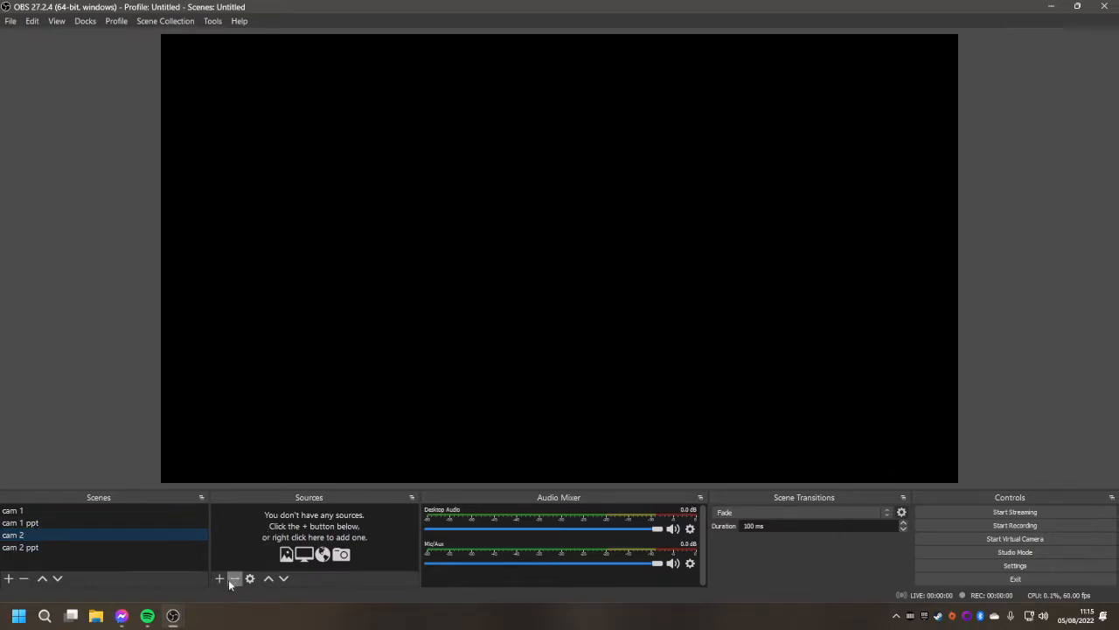
pyautogui.moveTo(215, 578)
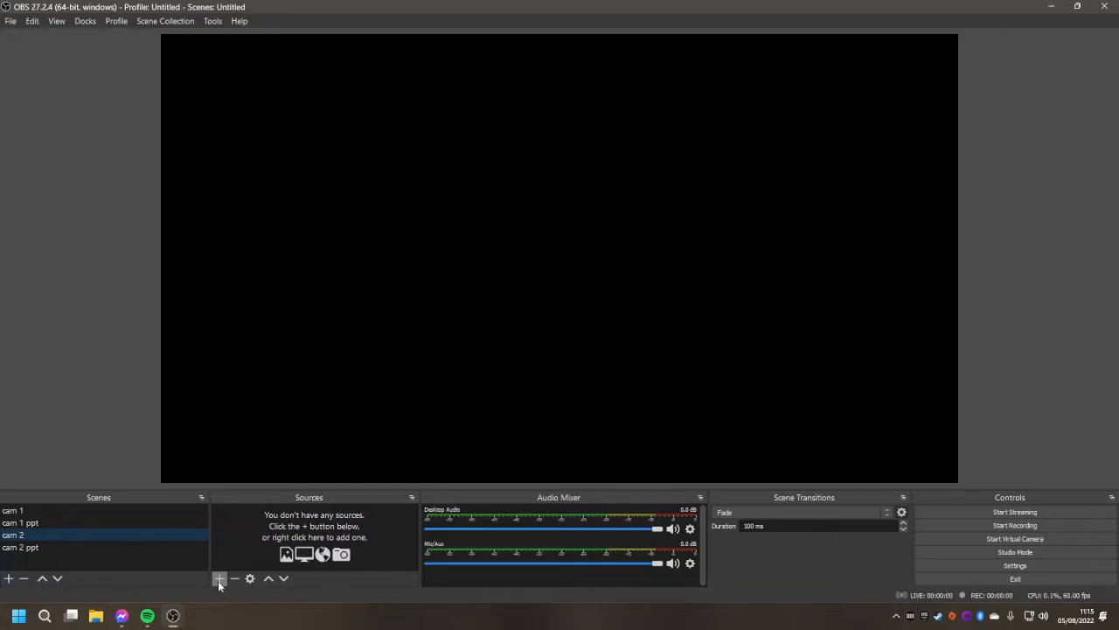
pyautogui.click(219, 578)
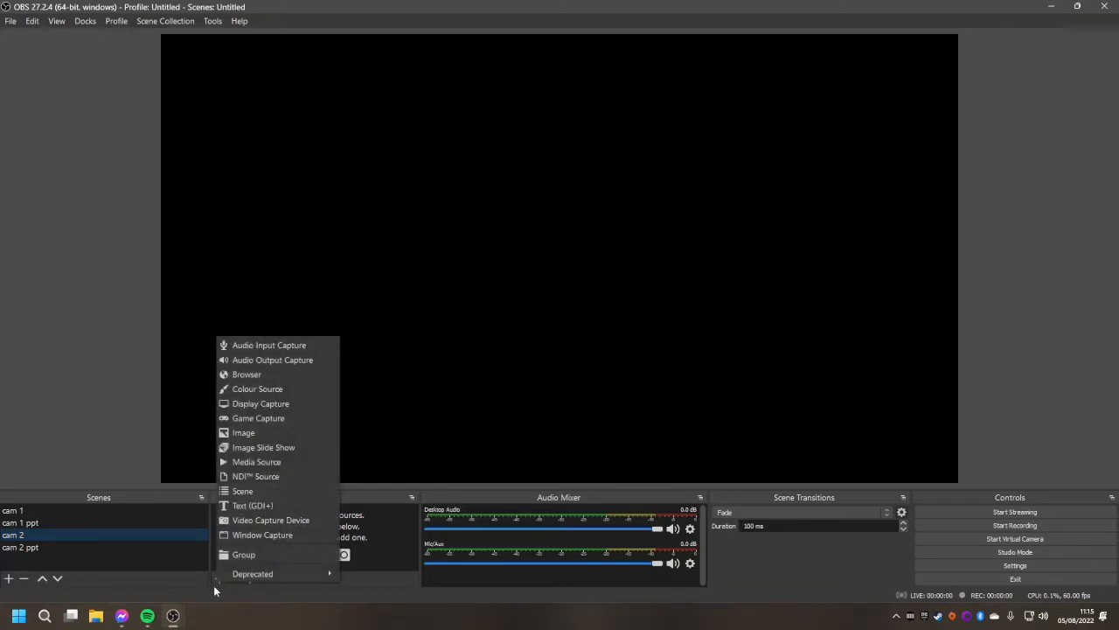
pyautogui.click(270, 519)
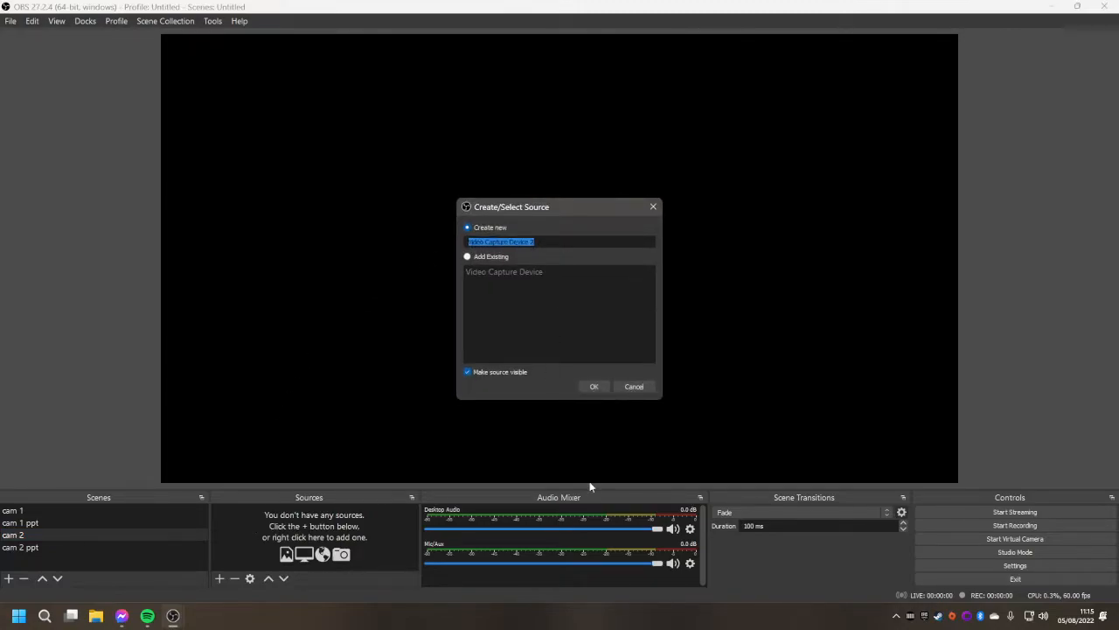
pyautogui.click(593, 387)
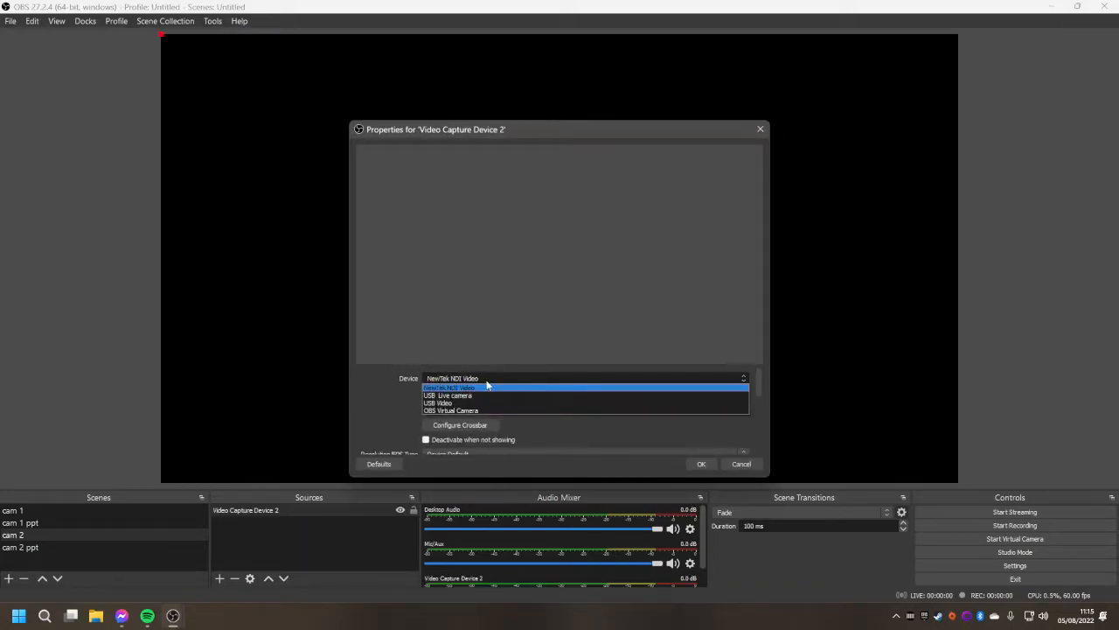
pyautogui.moveTo(437, 404)
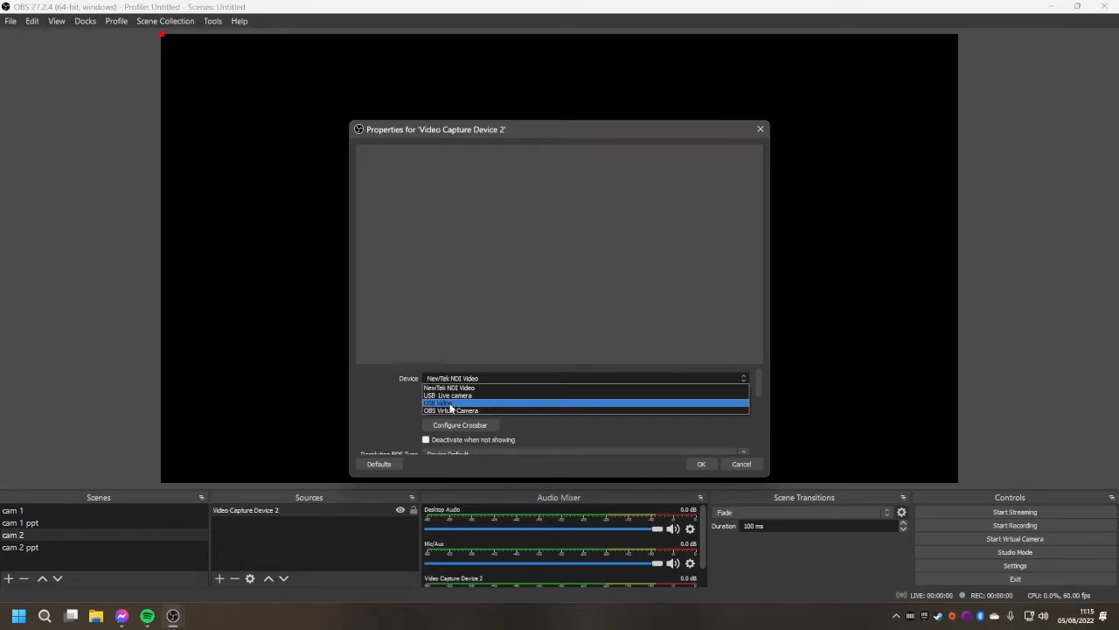
pyautogui.click(448, 402)
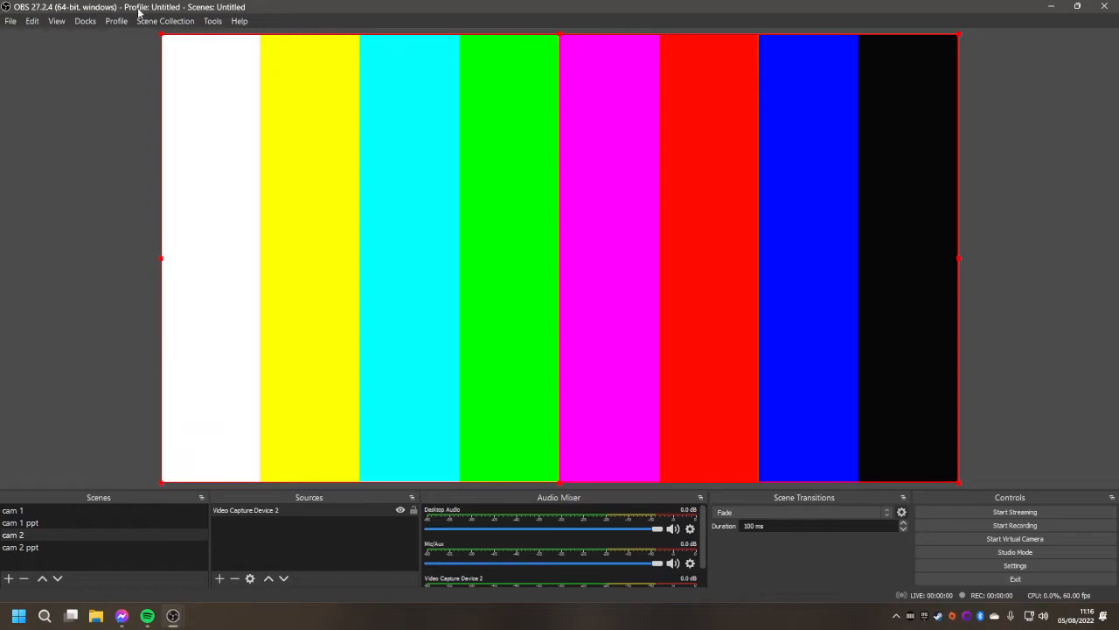
pyautogui.moveTo(330, 450)
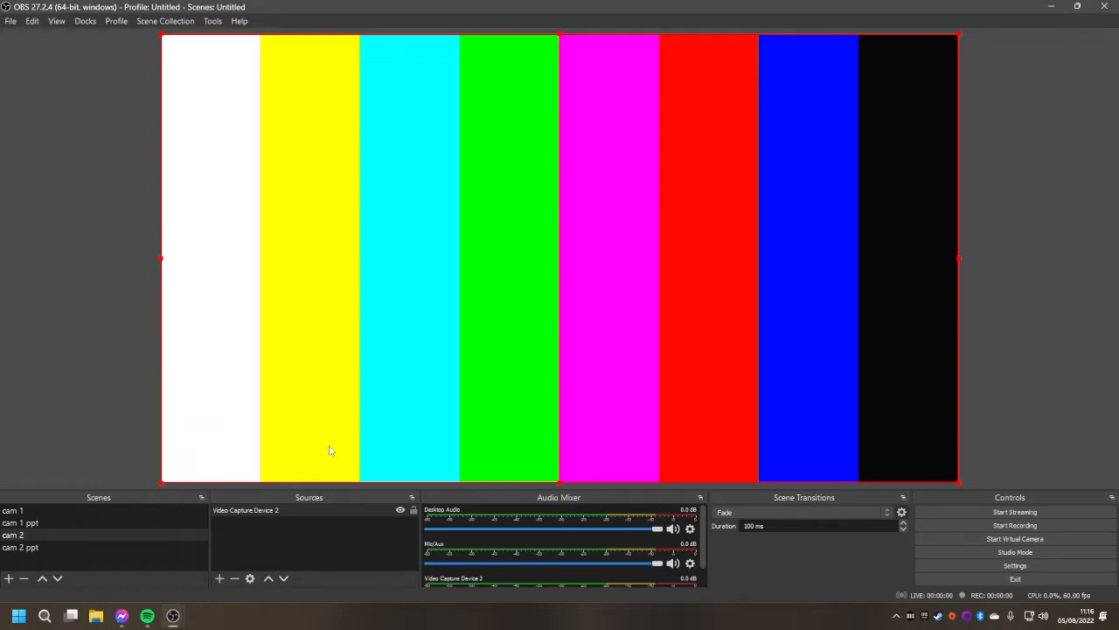
pyautogui.moveTo(28, 462)
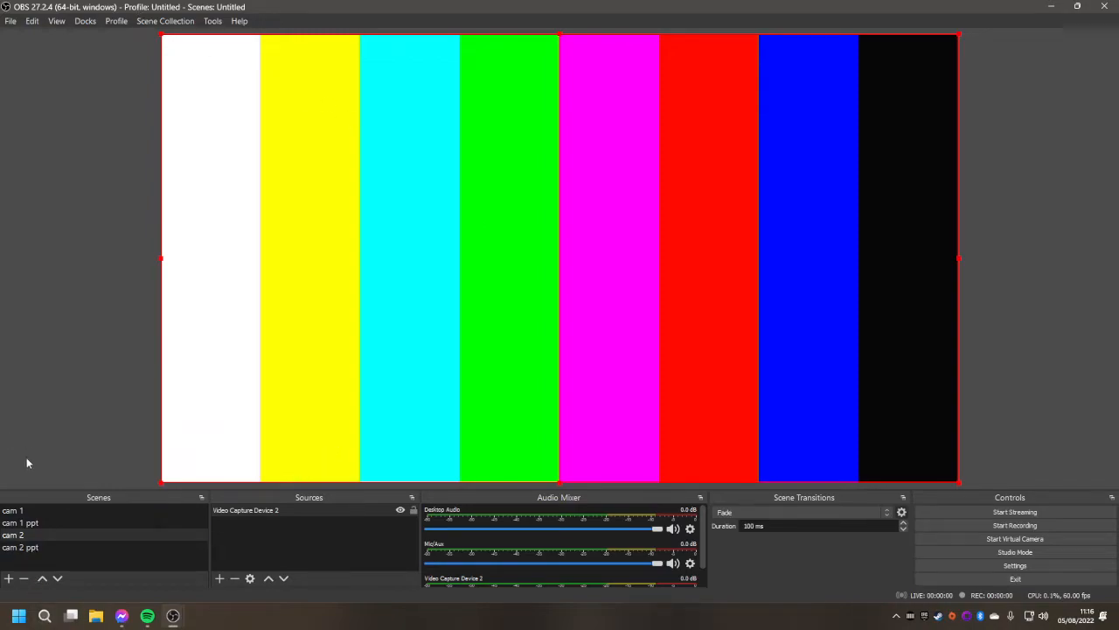
# Step: Add the existing Video Capture Device 2 source to the cam 2 ppt scene
pyautogui.click(26, 547)
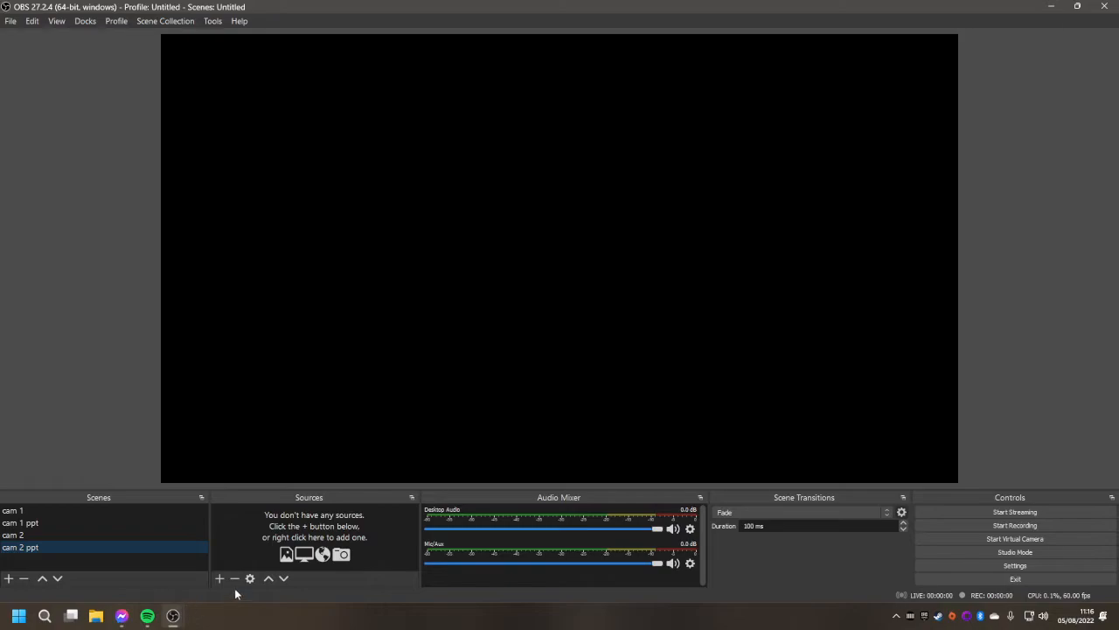
pyautogui.click(218, 578)
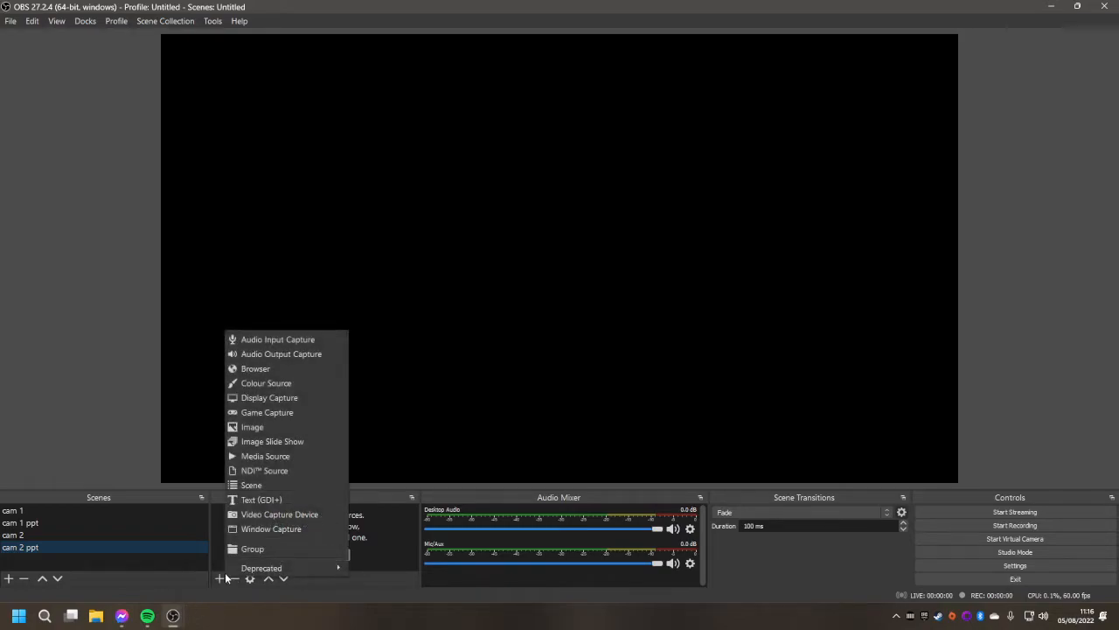
pyautogui.moveTo(279, 514)
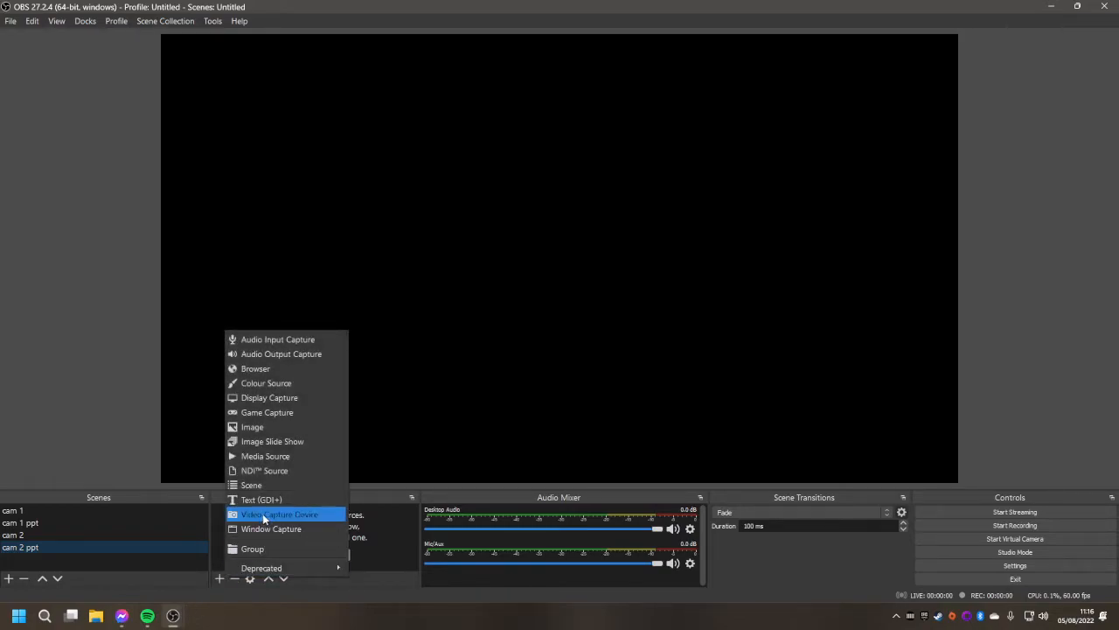
pyautogui.click(279, 514)
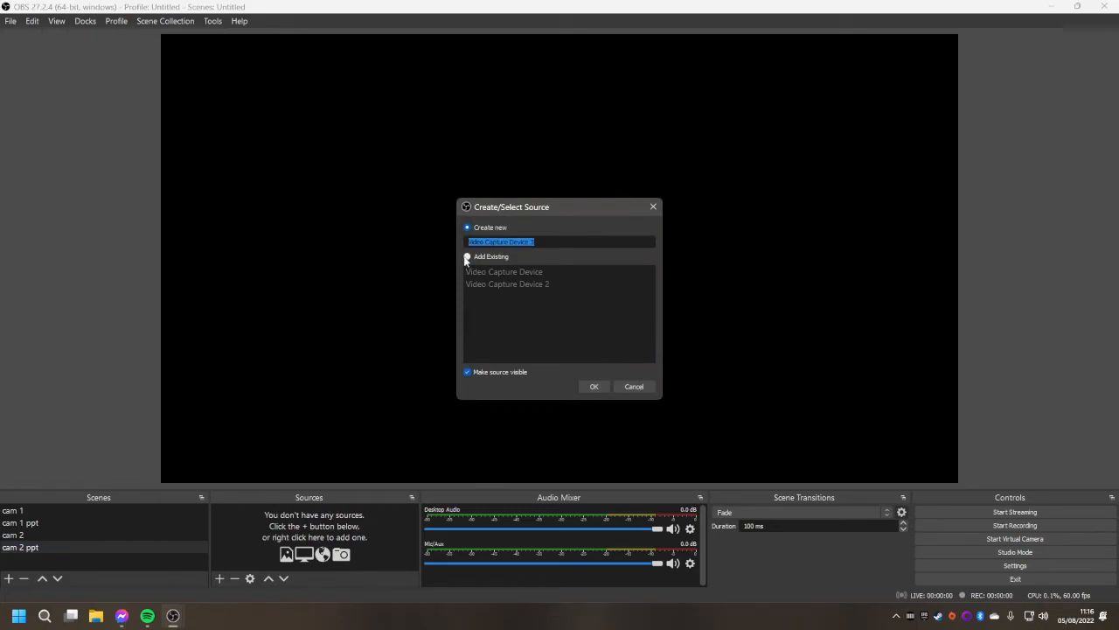
pyautogui.click(467, 257)
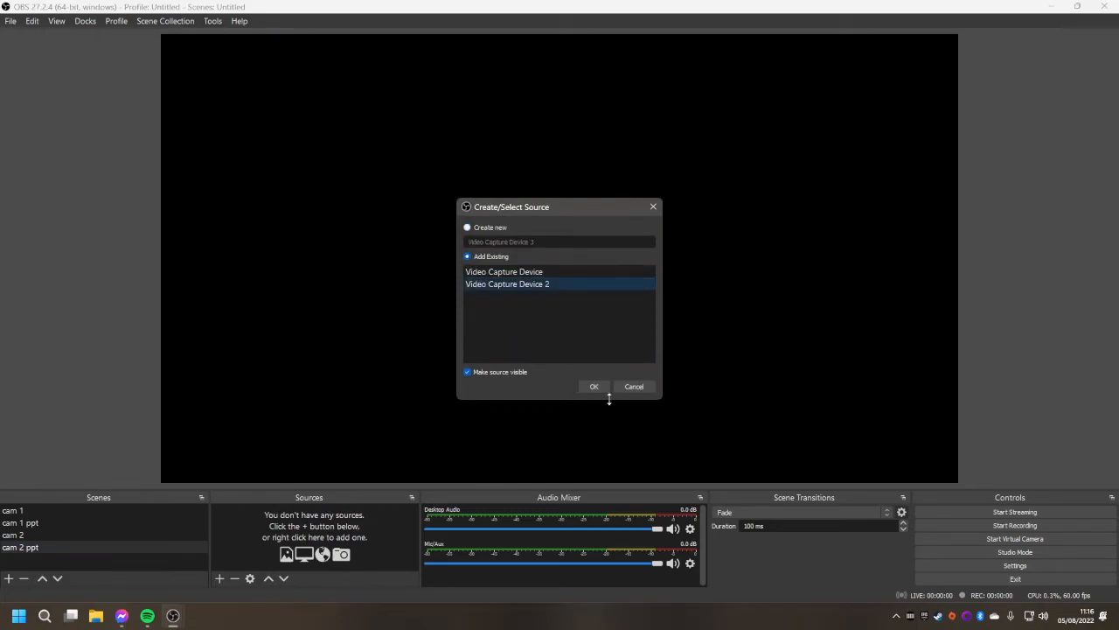
pyautogui.click(593, 386)
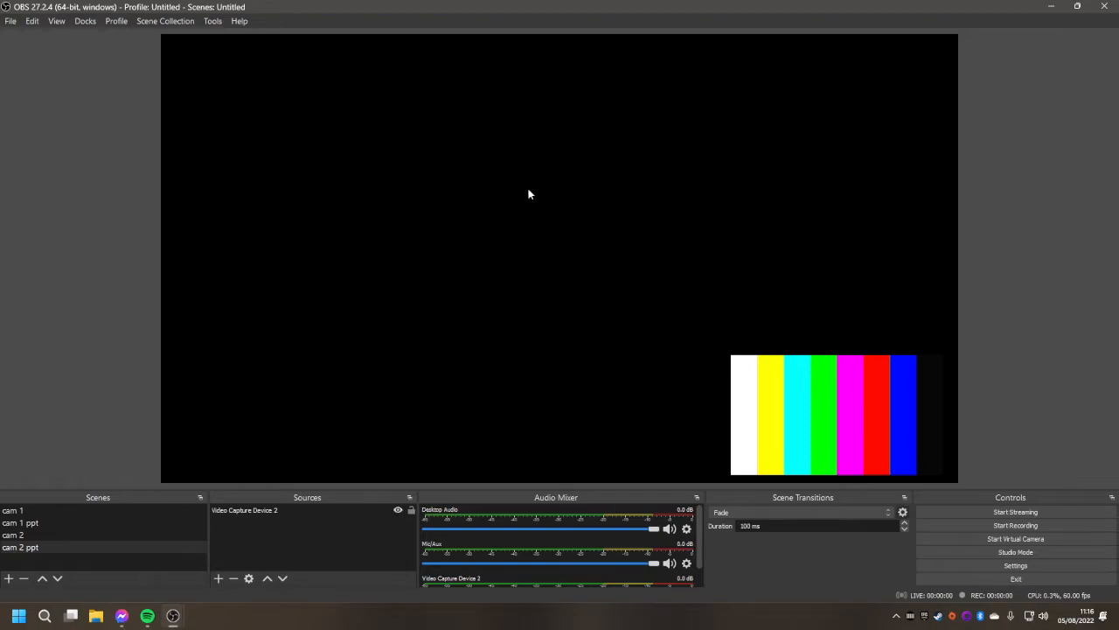
pyautogui.moveTo(329, 202)
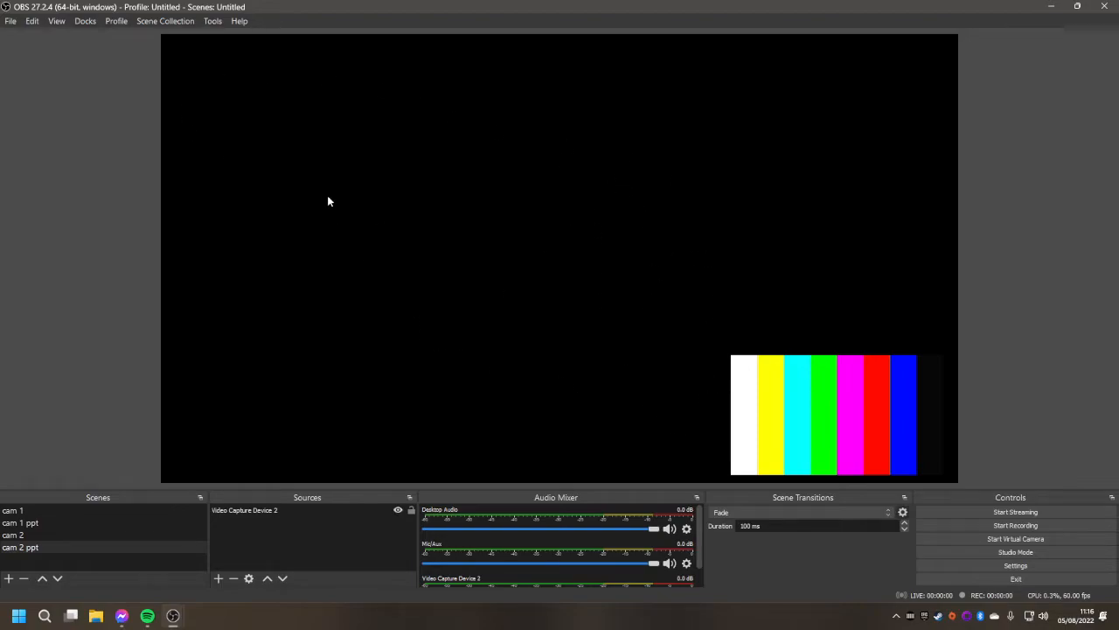
pyautogui.moveTo(306, 435)
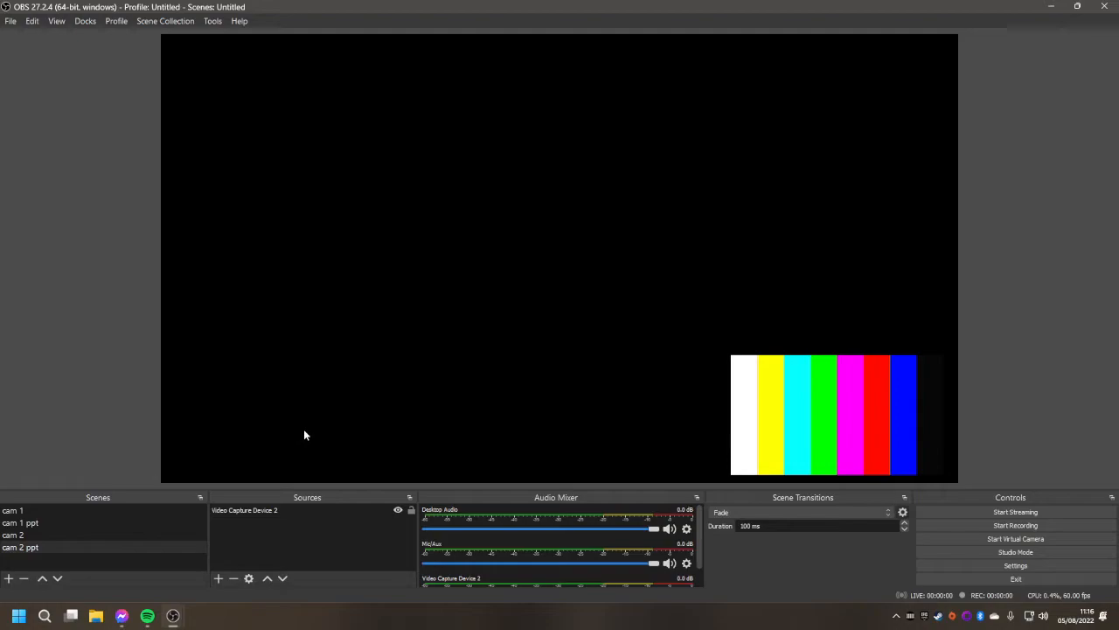
pyautogui.moveTo(254, 403)
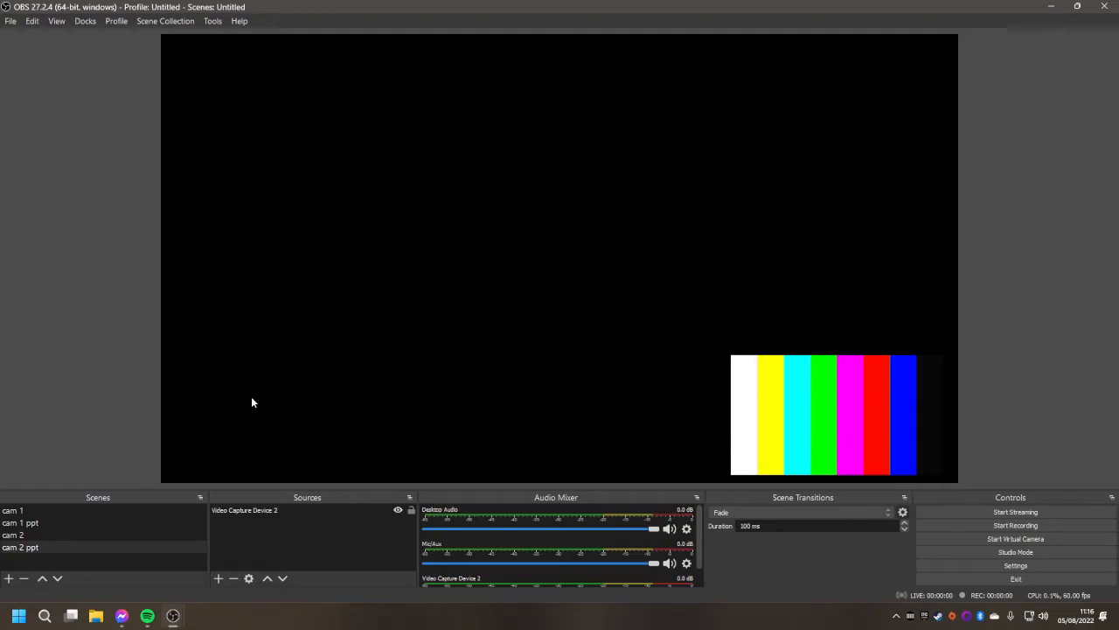
pyautogui.moveTo(1015, 564)
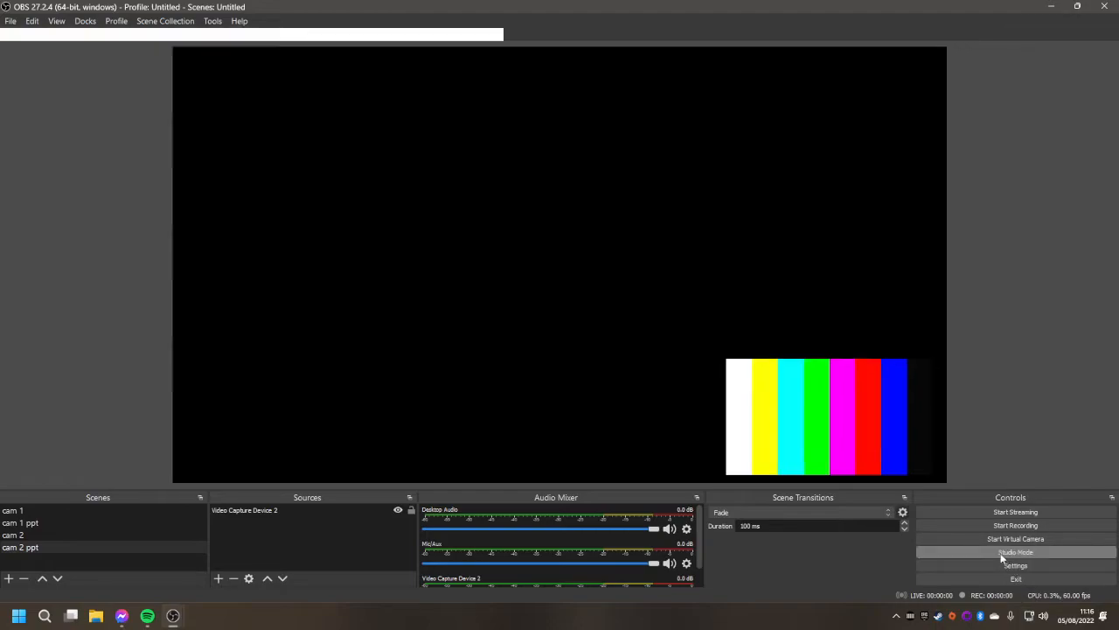
# Step: Enable Studio Mode, preview cam 1, start the virtual camera, and open the Start menu
pyautogui.click(1014, 550)
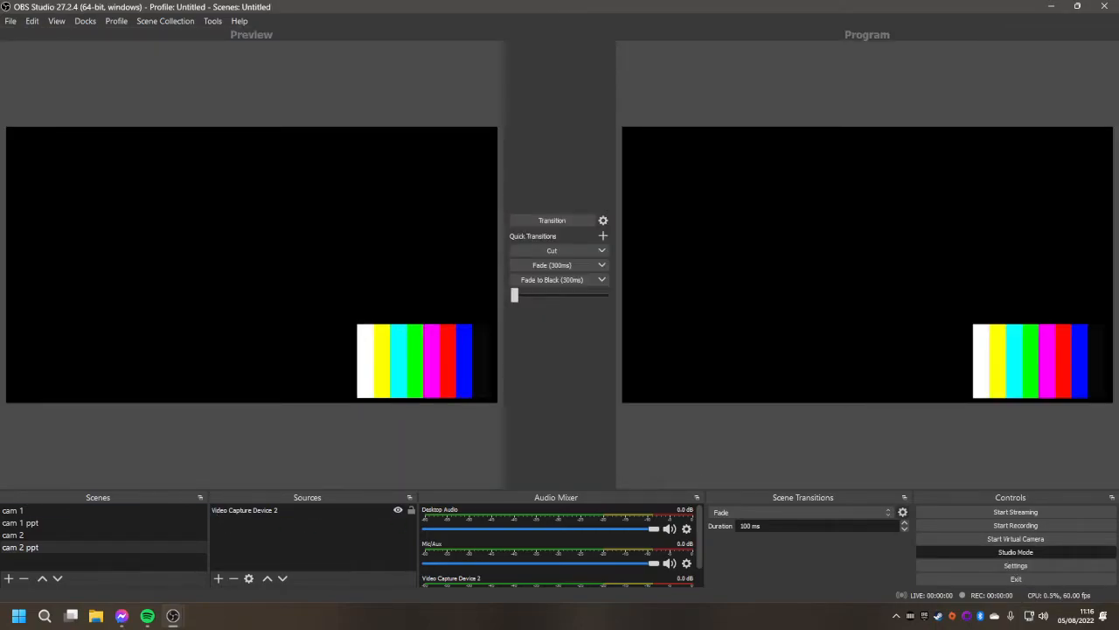
pyautogui.click(13, 510)
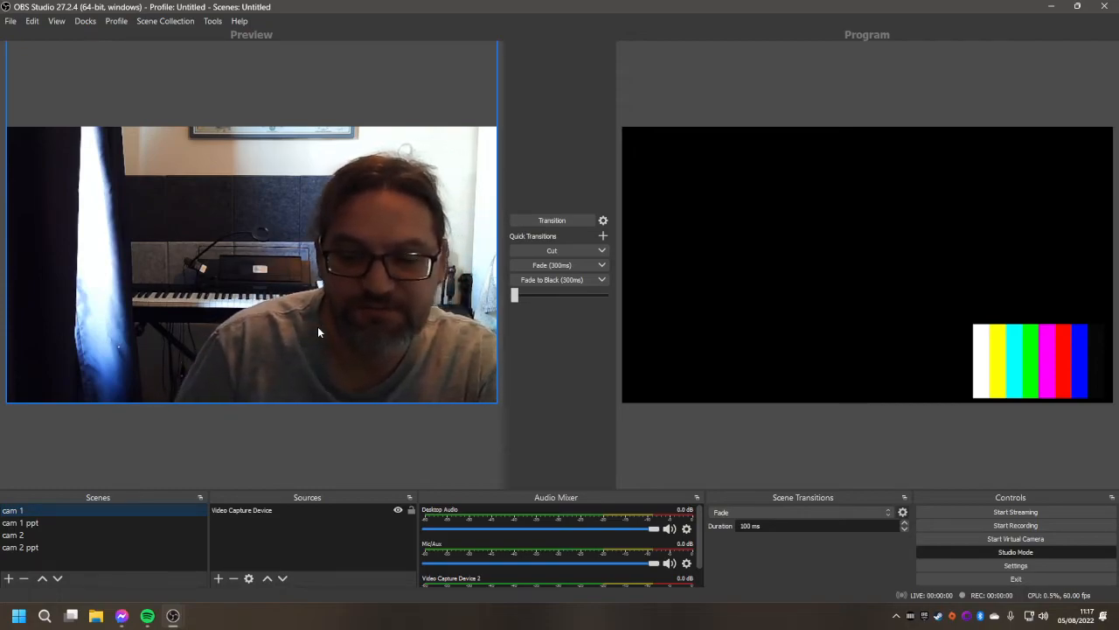
pyautogui.moveTo(824, 170)
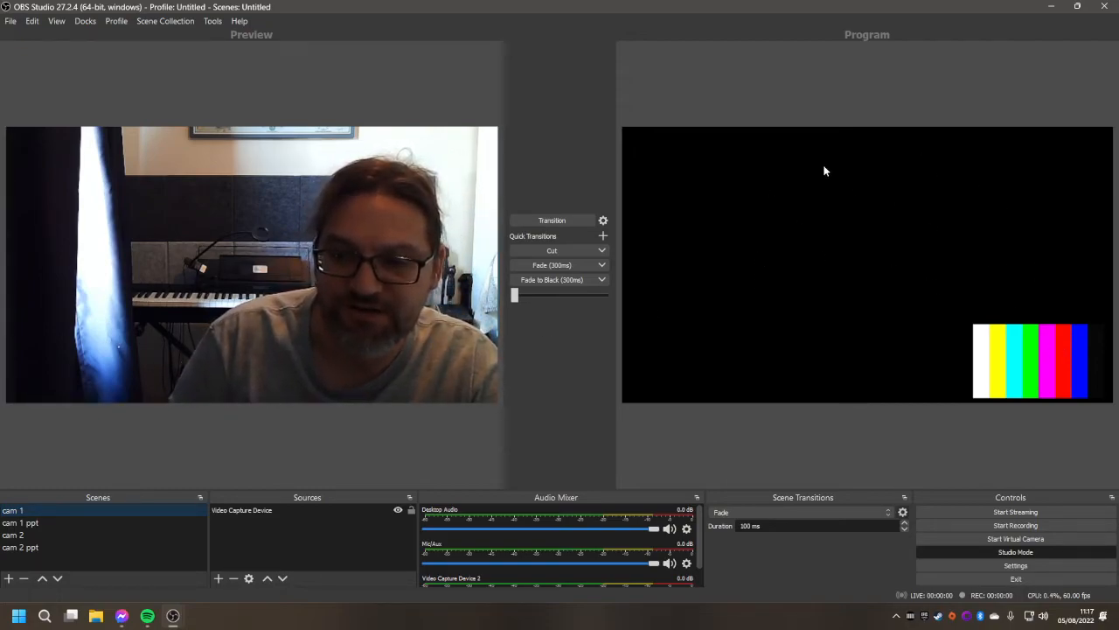
pyautogui.moveTo(661, 359)
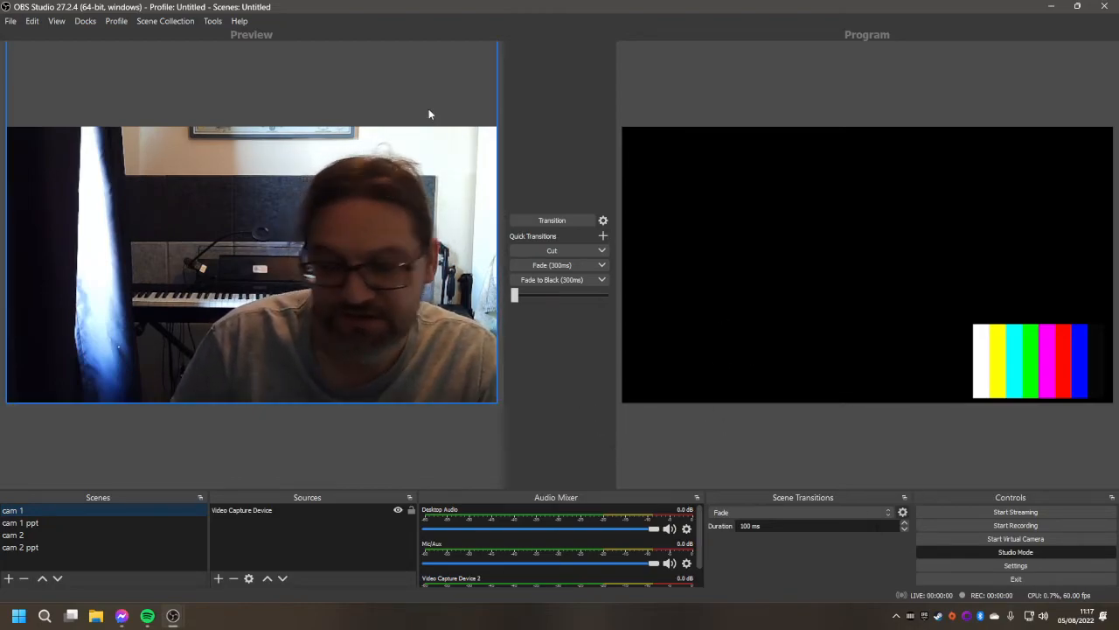
pyautogui.moveTo(1016, 539)
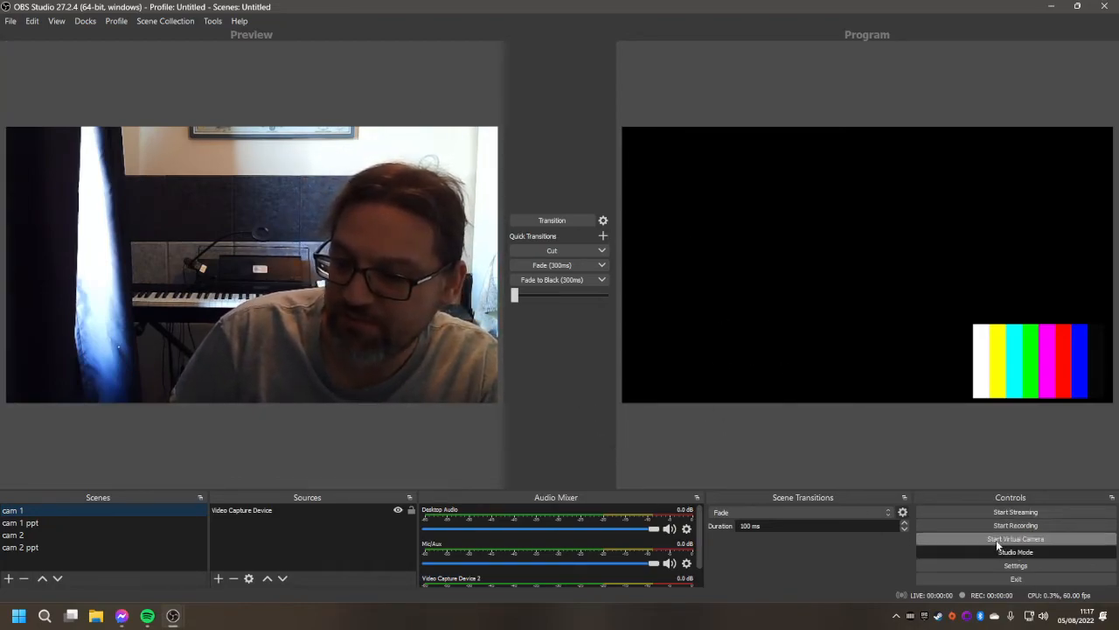
pyautogui.click(1015, 539)
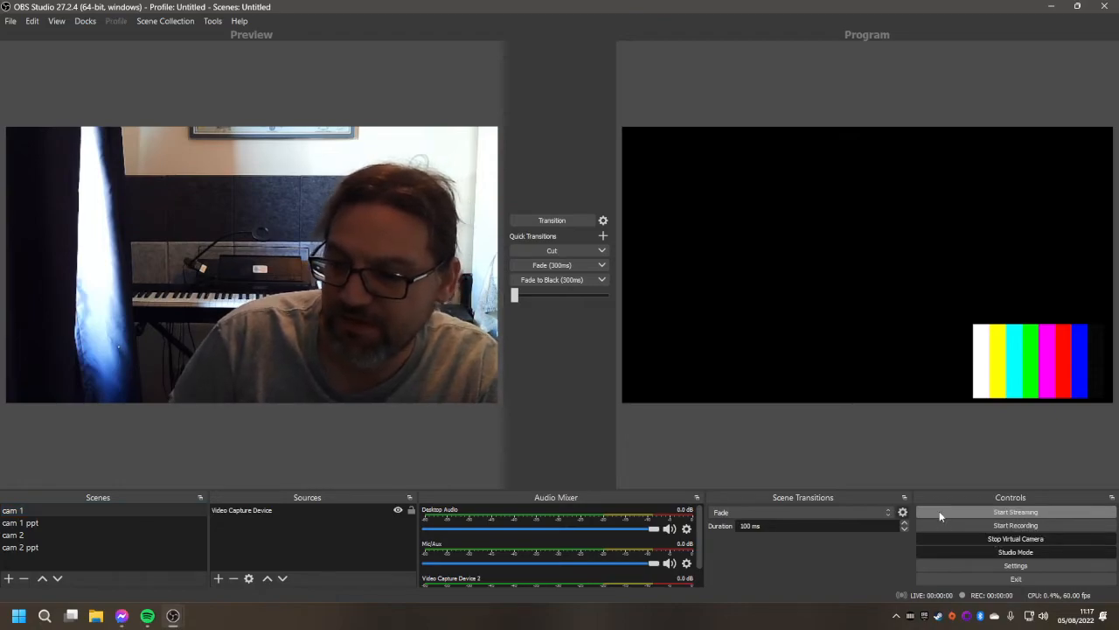
pyautogui.click(11, 613)
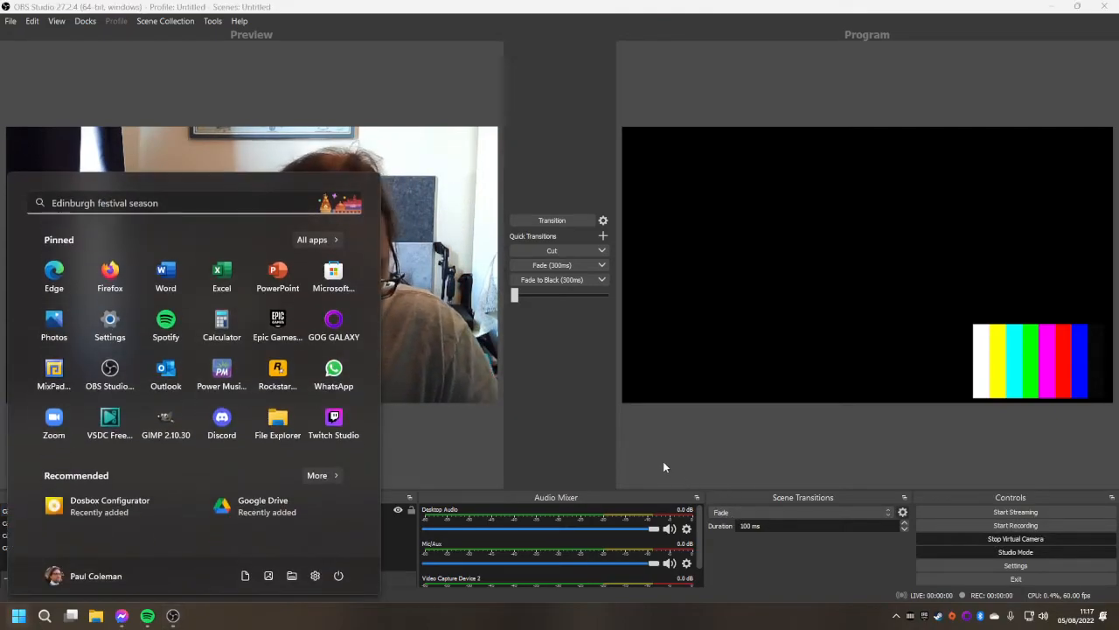
# Step: Launch Zoom, return to the meeting, and start video from OBS Virtual Camera
pyautogui.write('zoom')
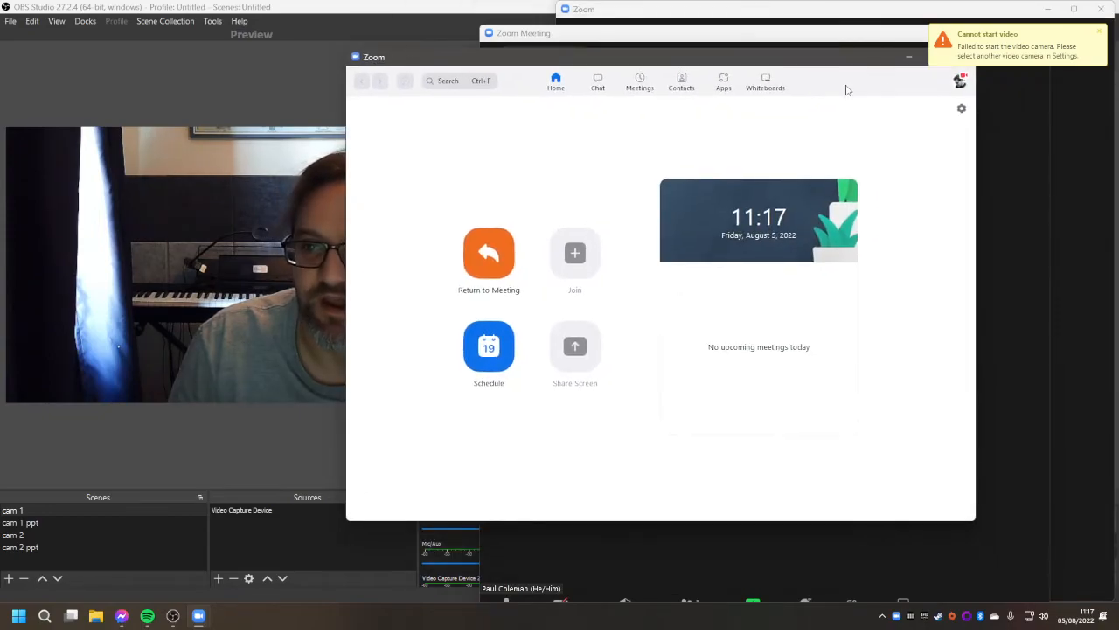
pyautogui.click(489, 253)
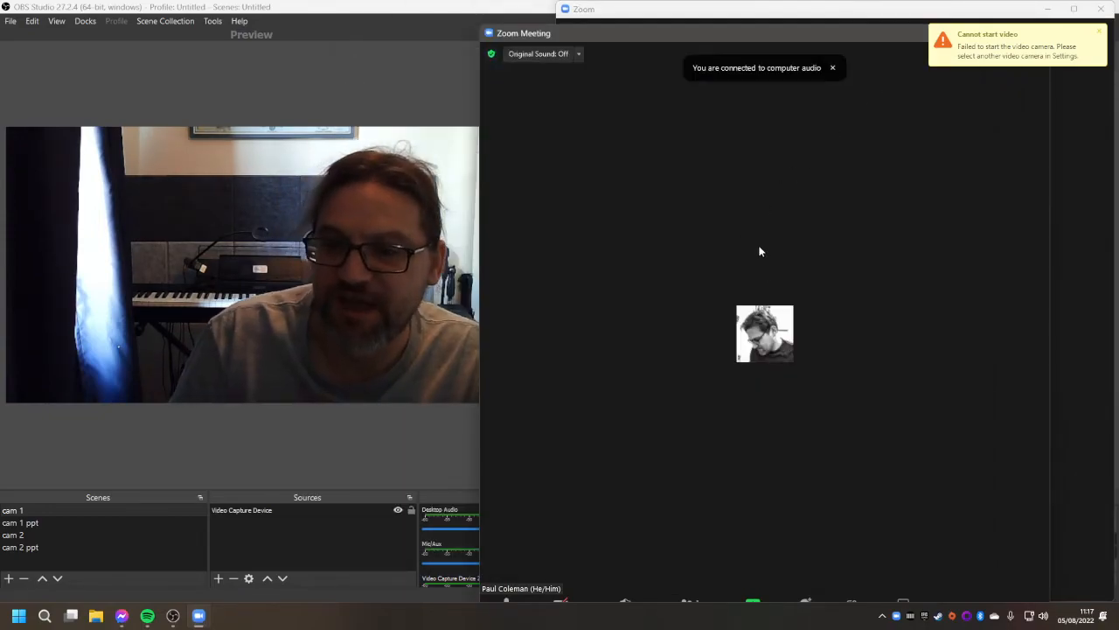
pyautogui.click(832, 67)
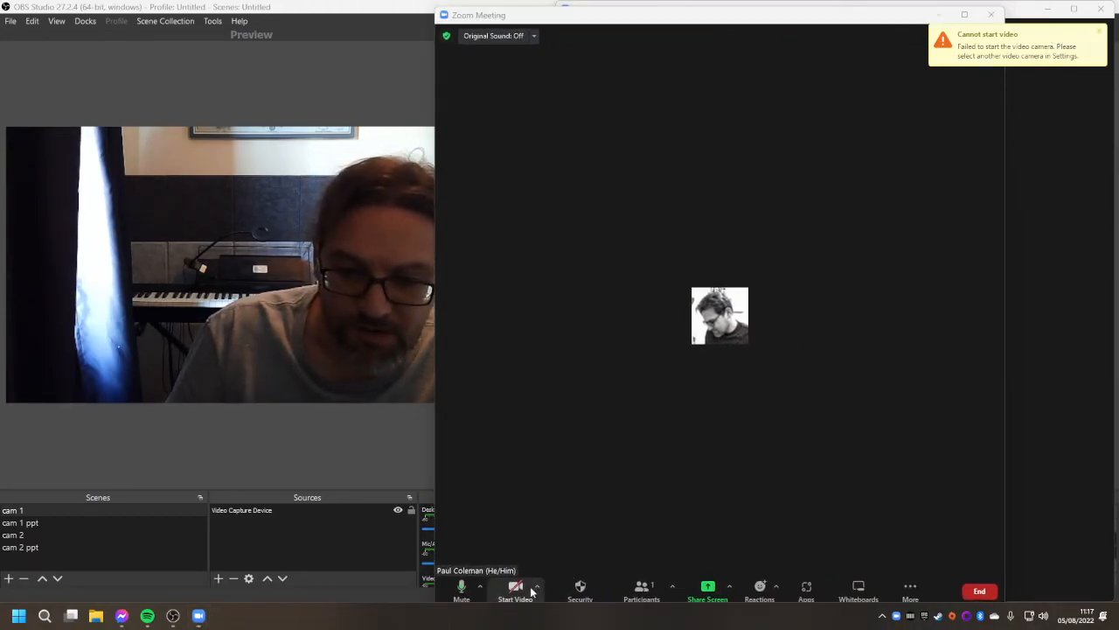
pyautogui.click(536, 585)
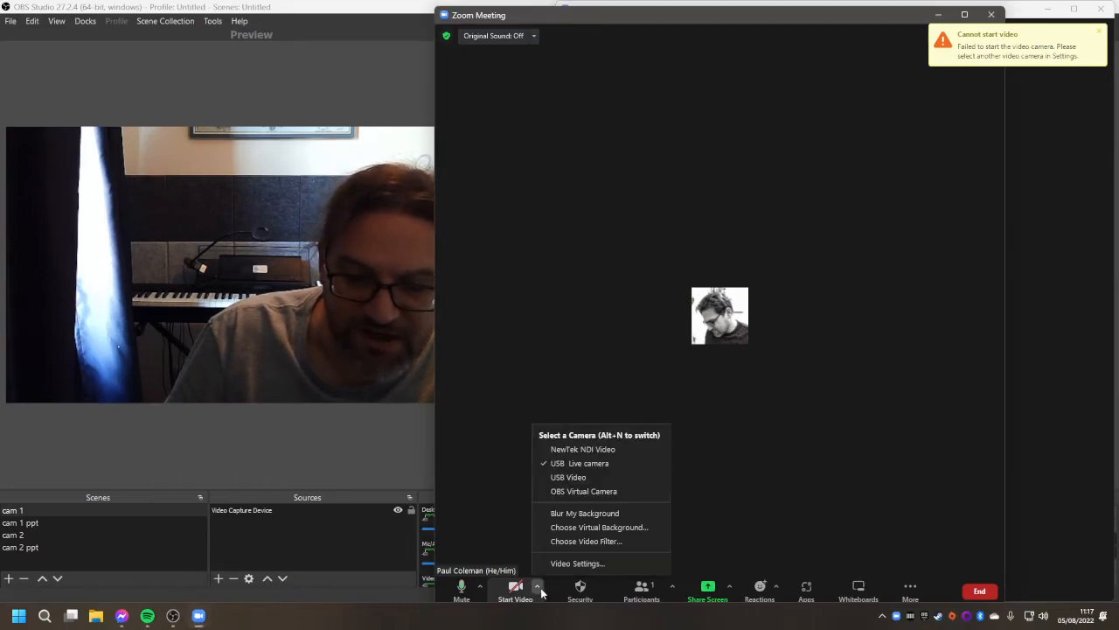
pyautogui.moveTo(584, 490)
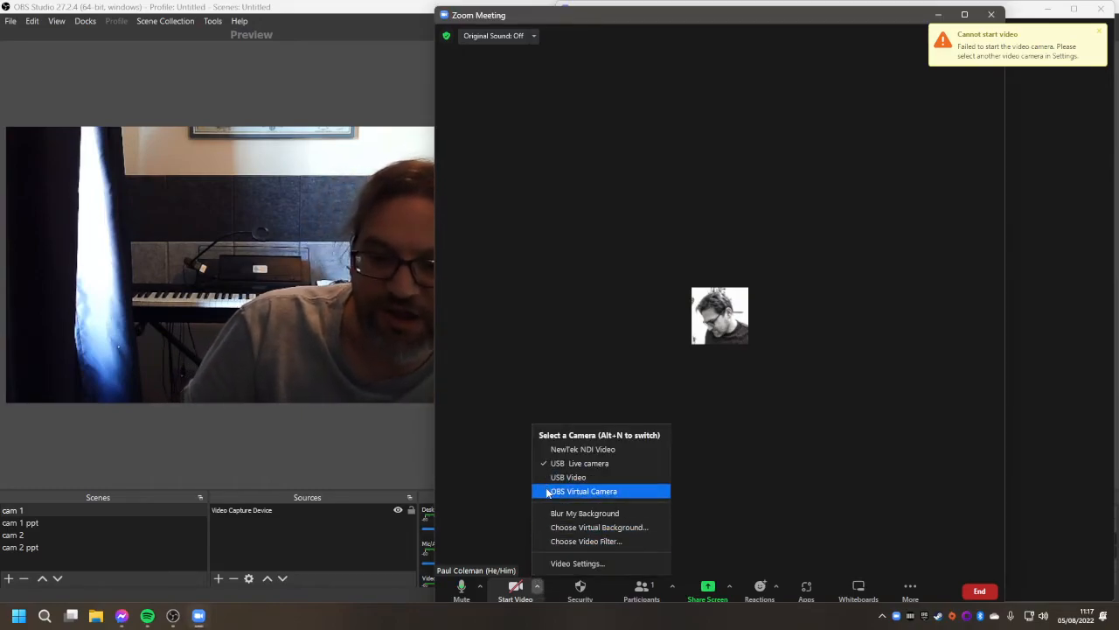
pyautogui.click(583, 490)
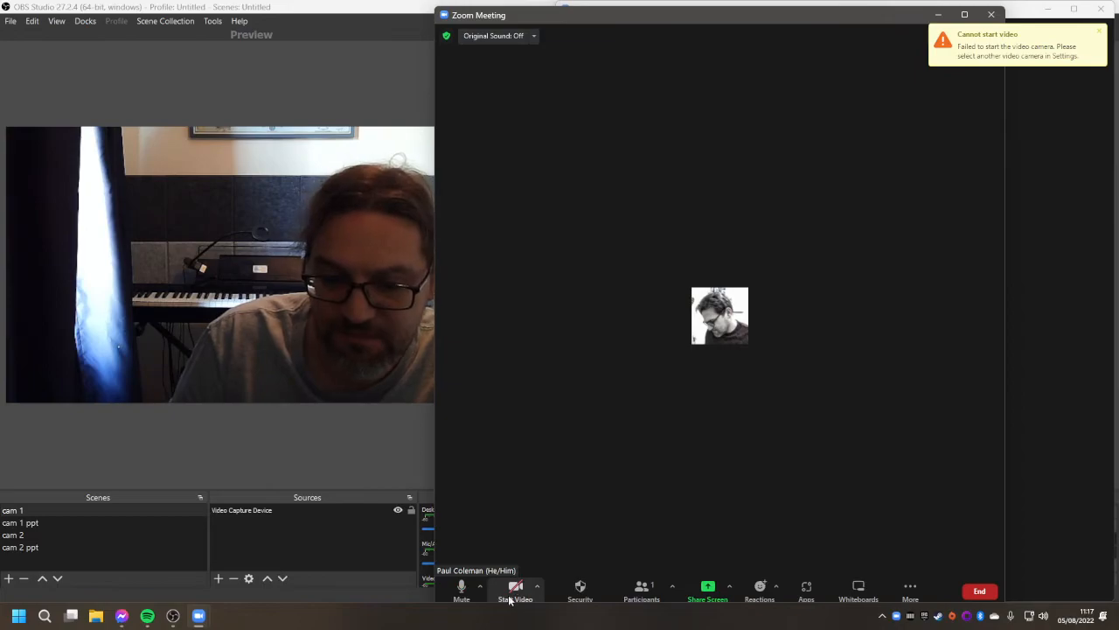
pyautogui.click(515, 591)
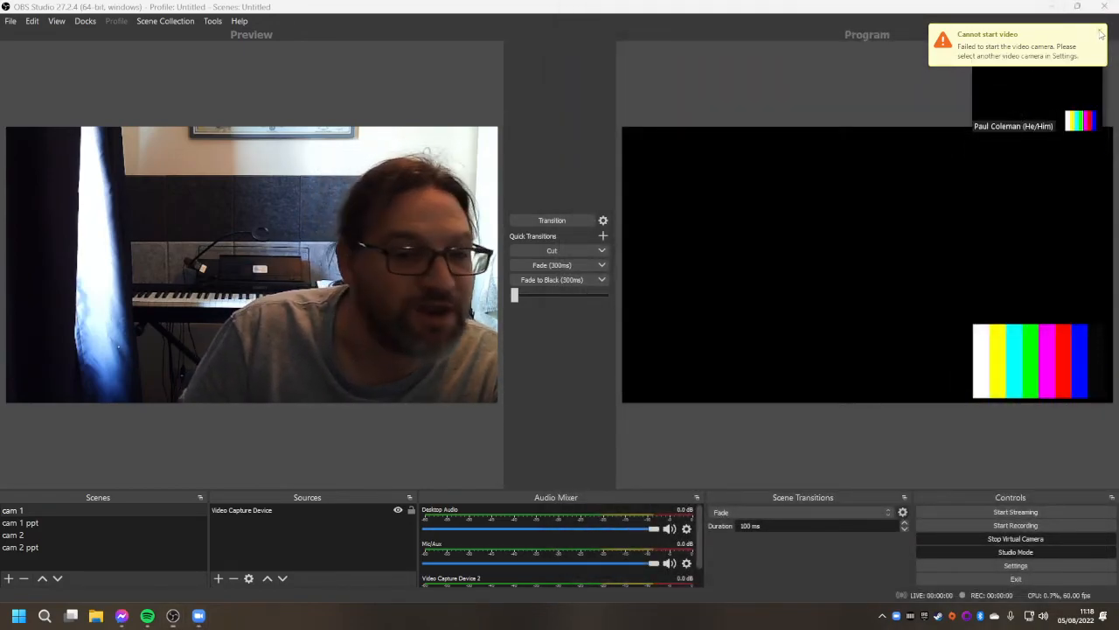
# Step: Send cam 1, cam 1 ppt, then cam 2 live, and preview cam 1 again
pyautogui.click(1100, 33)
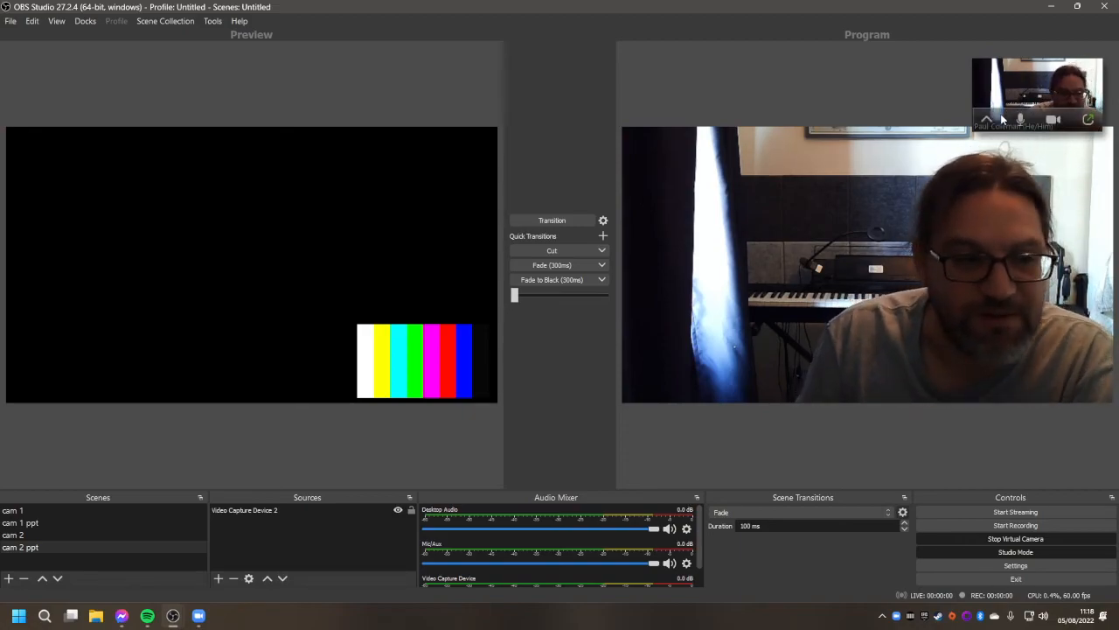
pyautogui.click(18, 510)
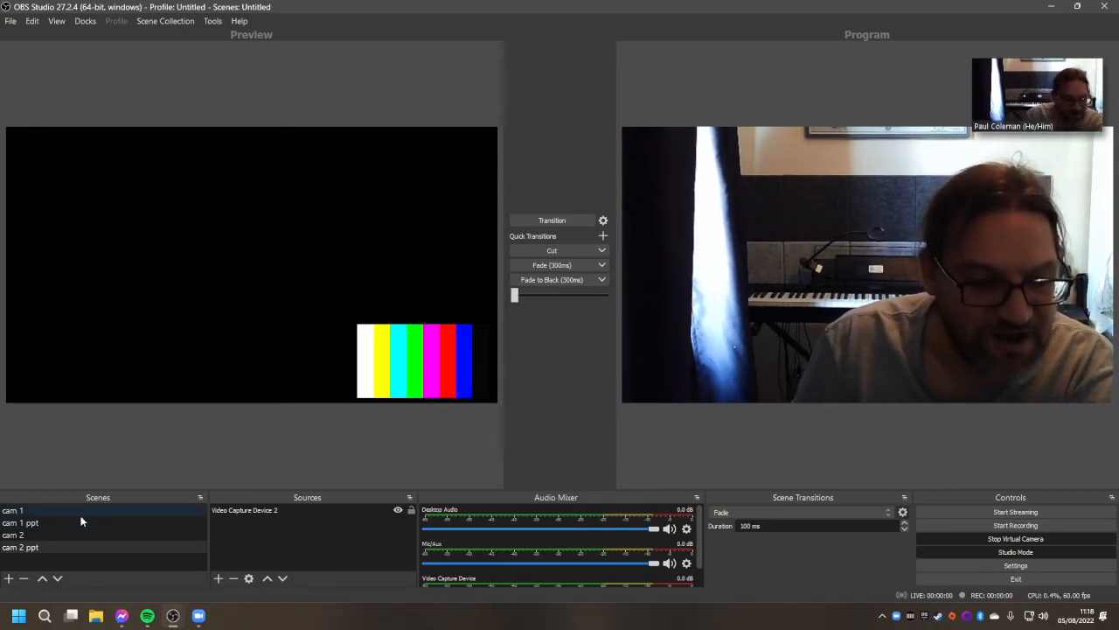
pyautogui.click(19, 522)
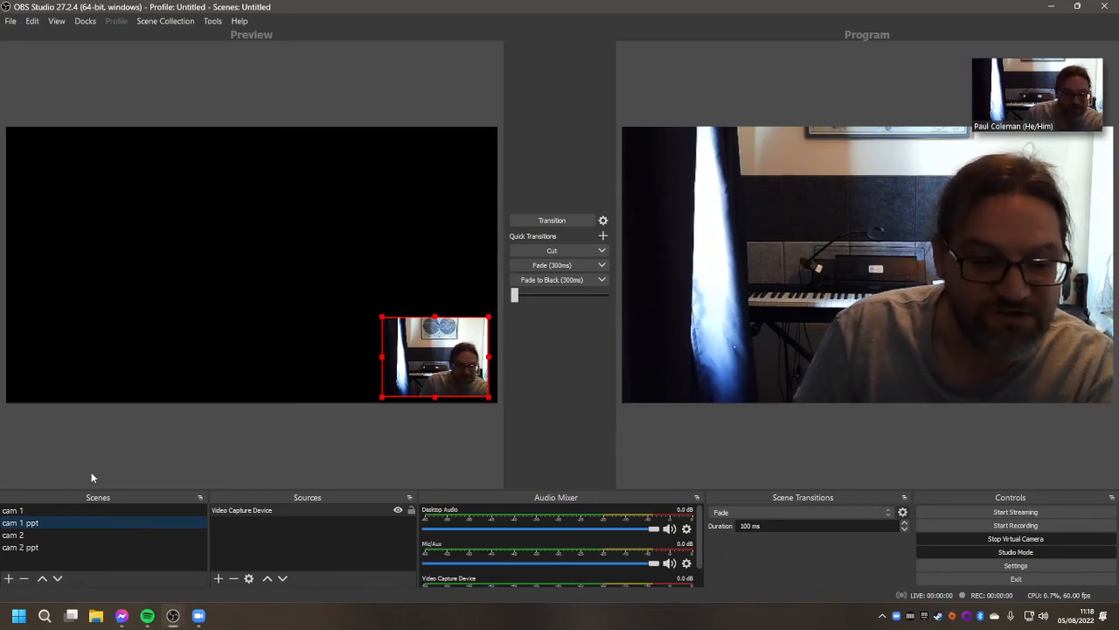
pyautogui.click(551, 219)
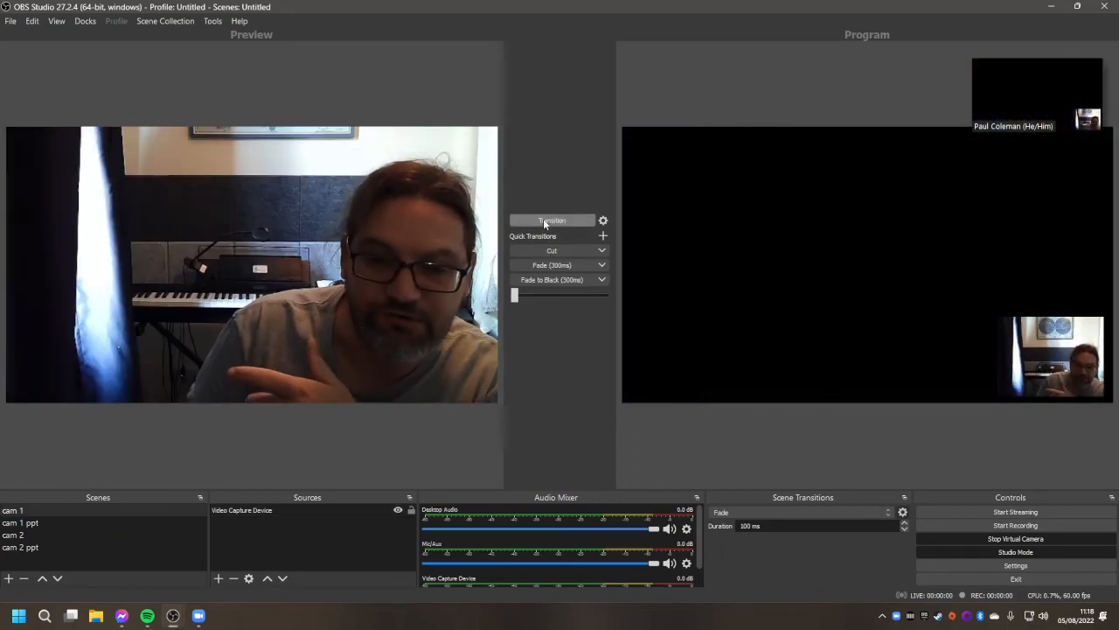
pyautogui.click(18, 535)
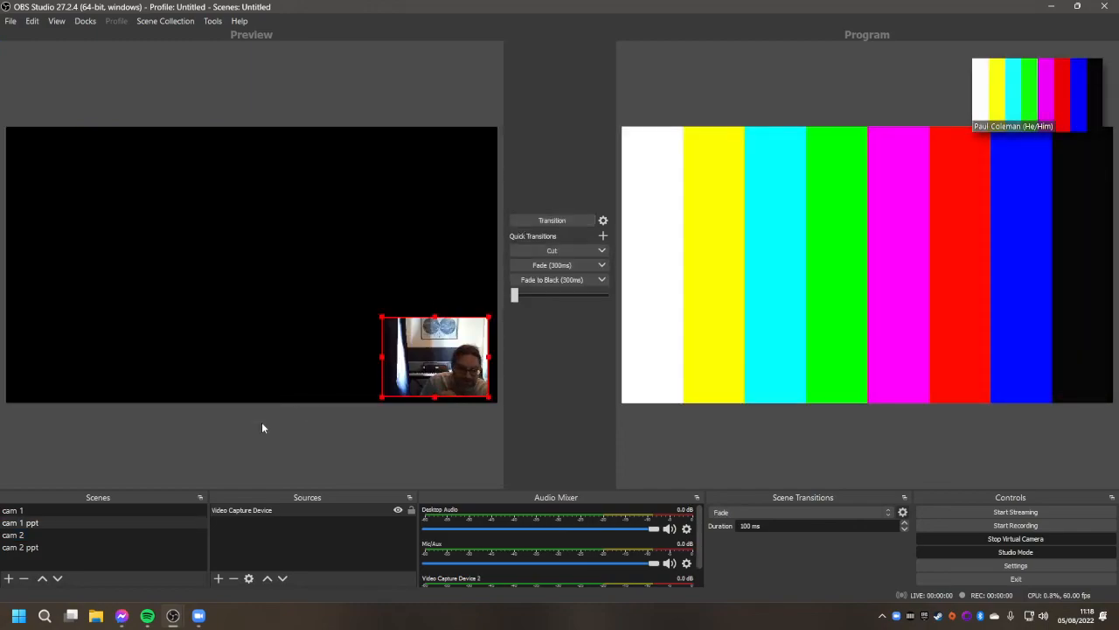
pyautogui.click(18, 509)
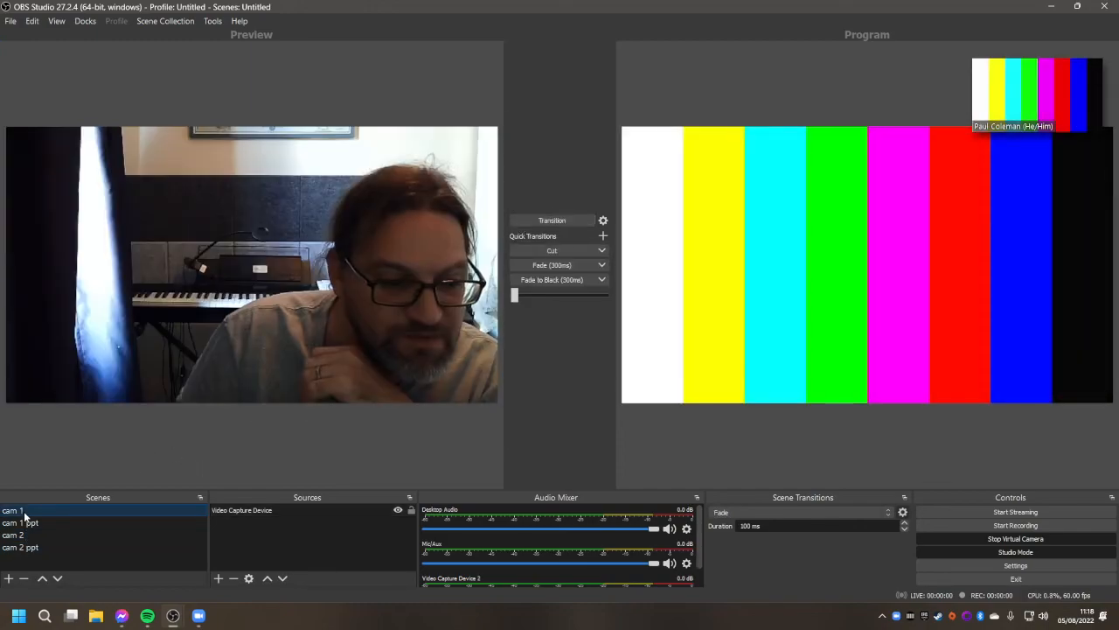